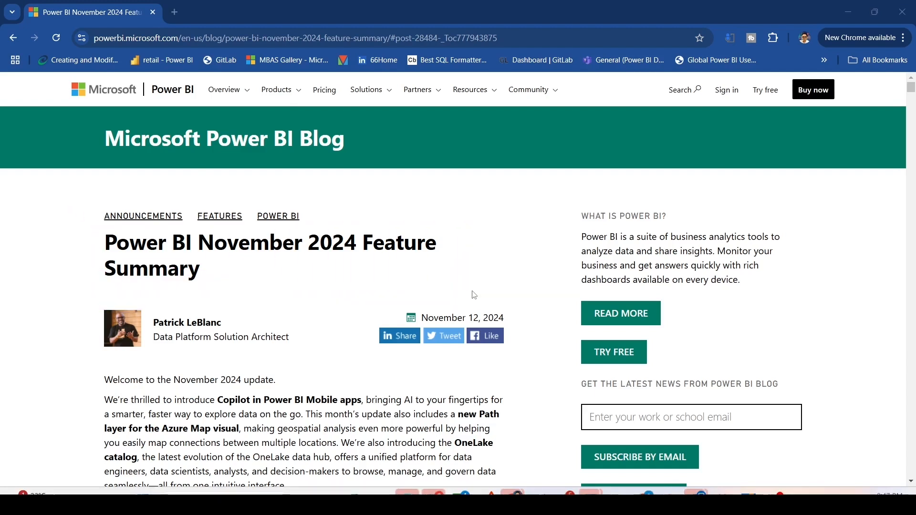
Scroll the November 2024 feature summary down to its Contents list
scroll("down", 3)
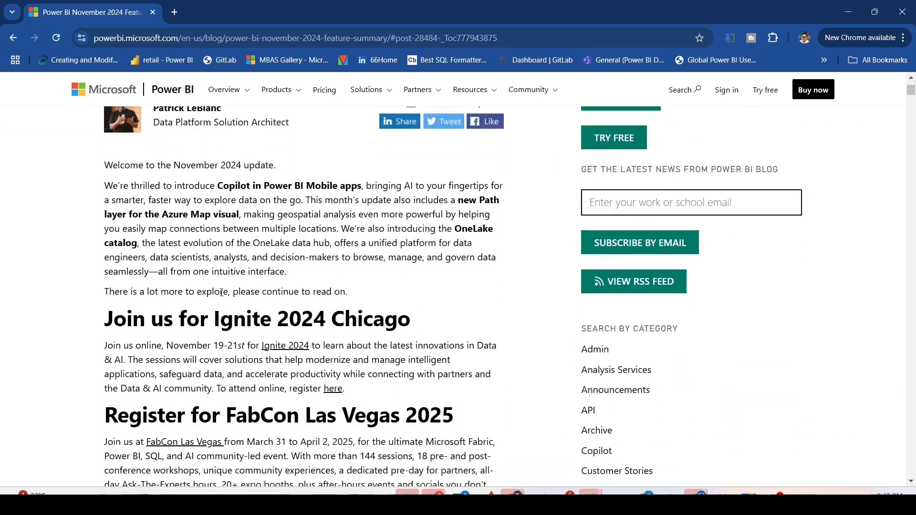
scroll("down", 3)
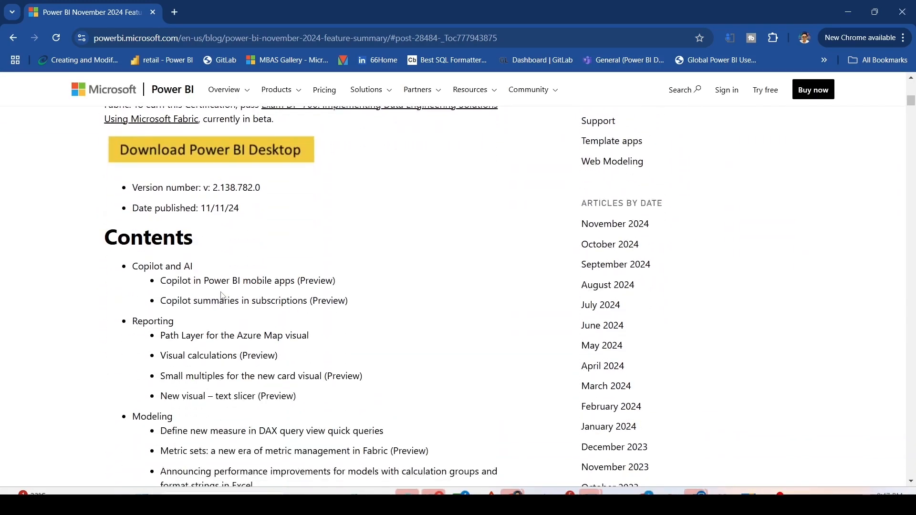
scroll("down", 3)
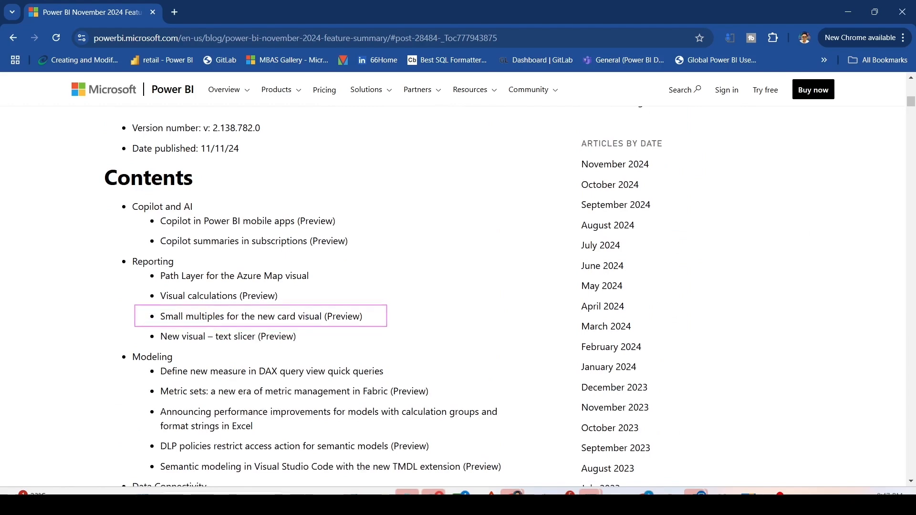
Jump to 'Small multiples for the new card visual (Preview)' and read how to enable it in Preview features
left_click(262, 316)
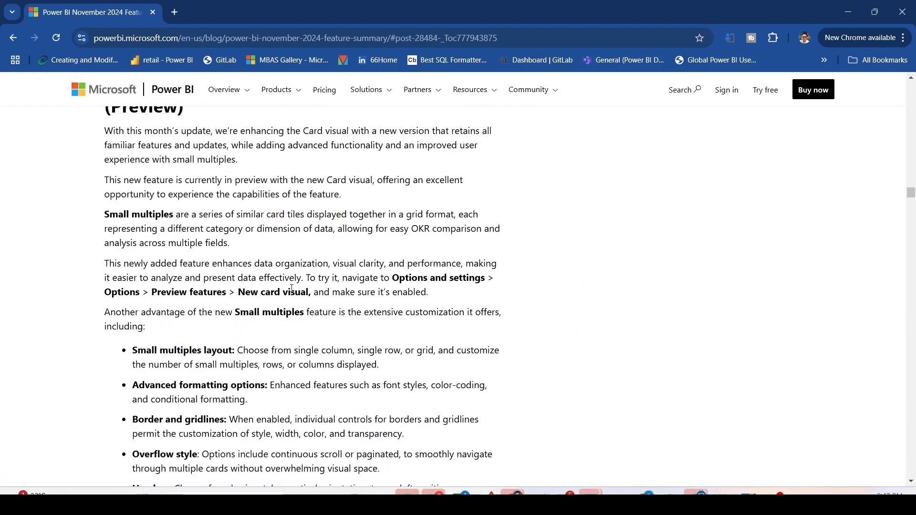
scroll("up", 3)
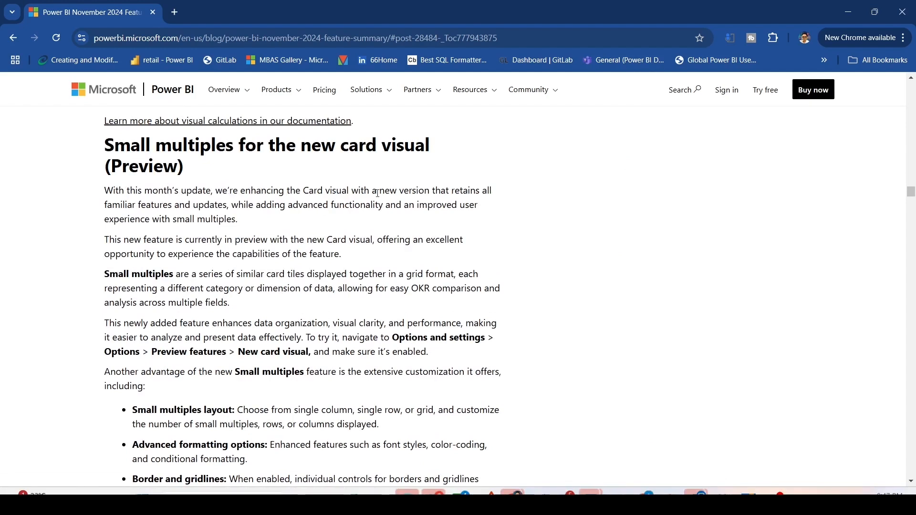
mouse_move(490, 191)
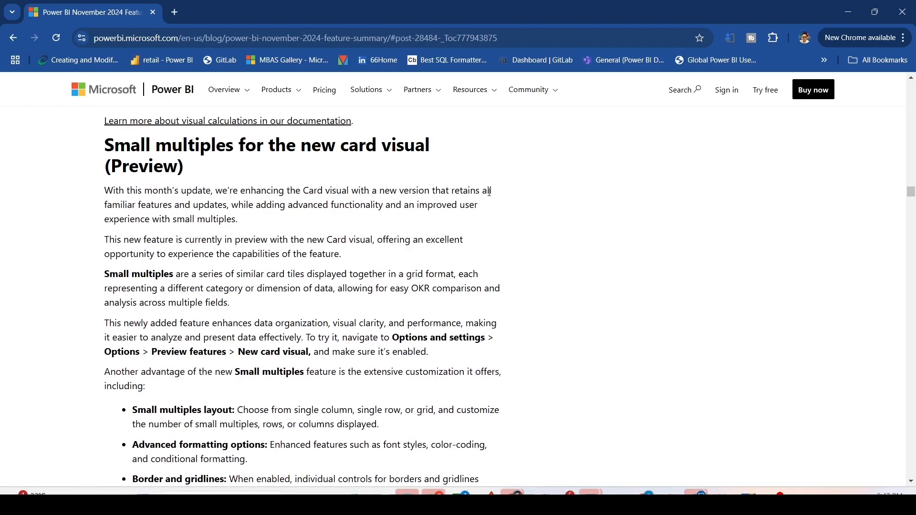
mouse_move(255, 206)
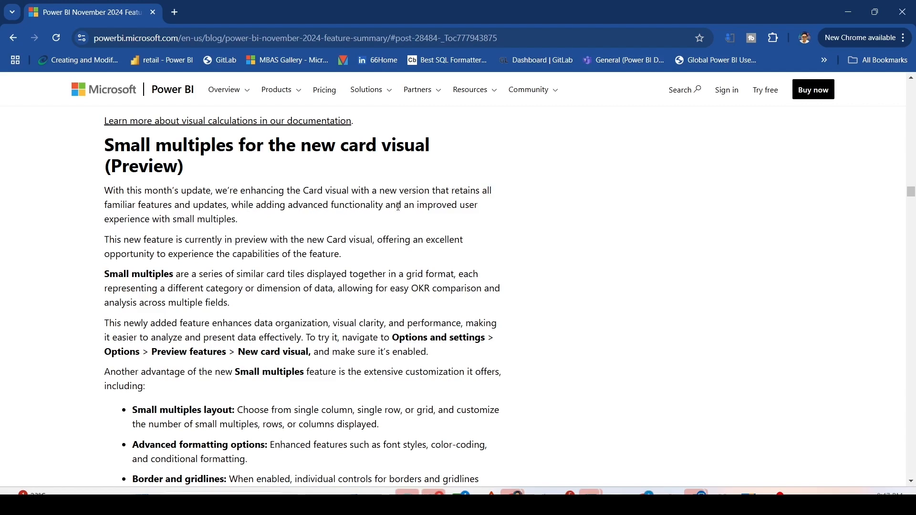
mouse_move(225, 228)
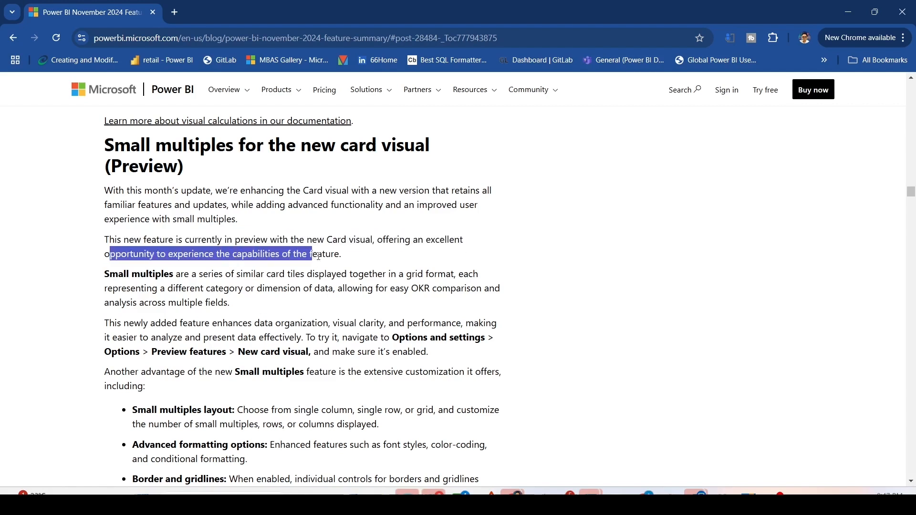
left_click(208, 285)
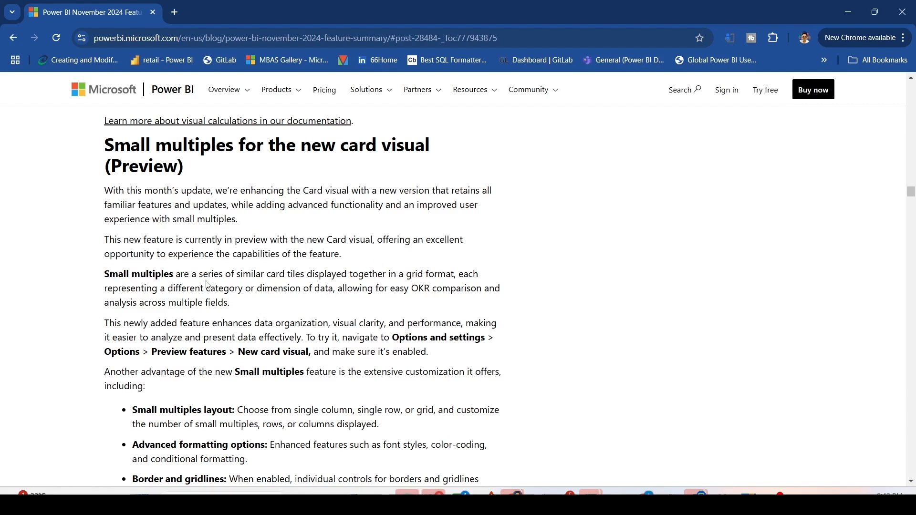
mouse_move(311, 278)
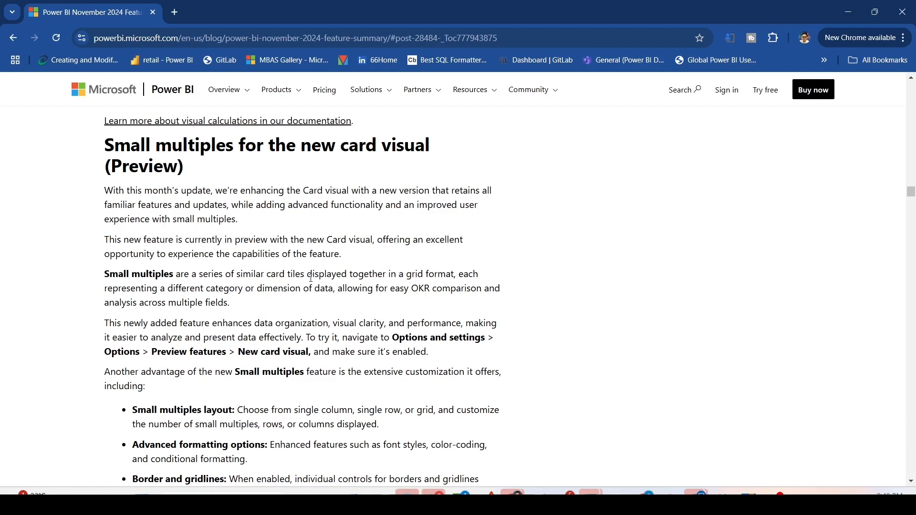
mouse_move(420, 301)
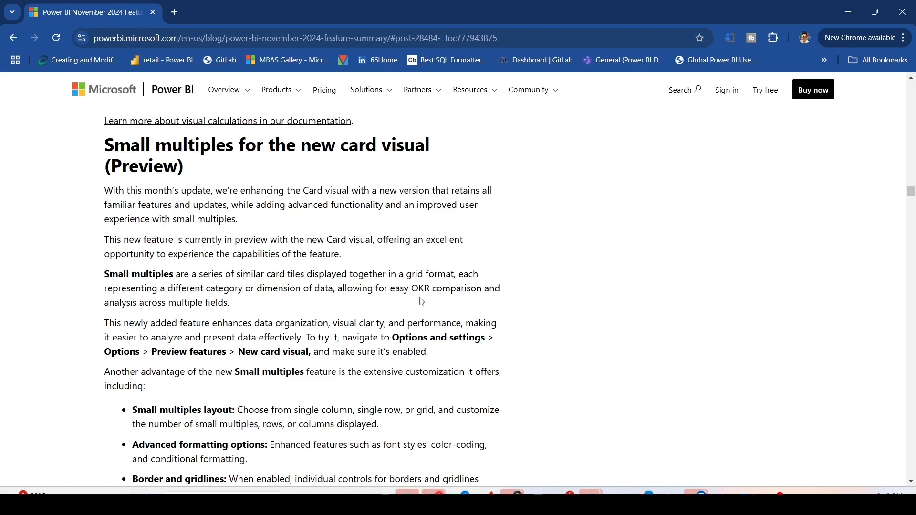
mouse_move(145, 318)
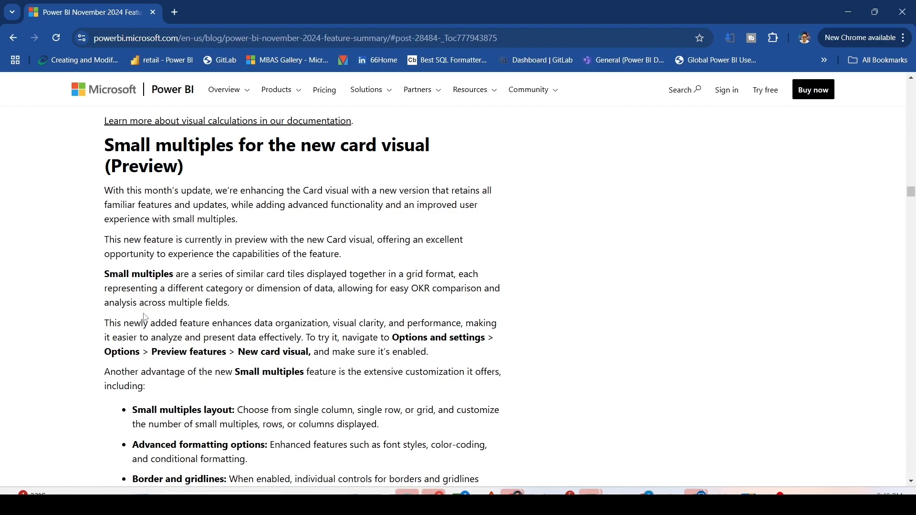
scroll("down", 3)
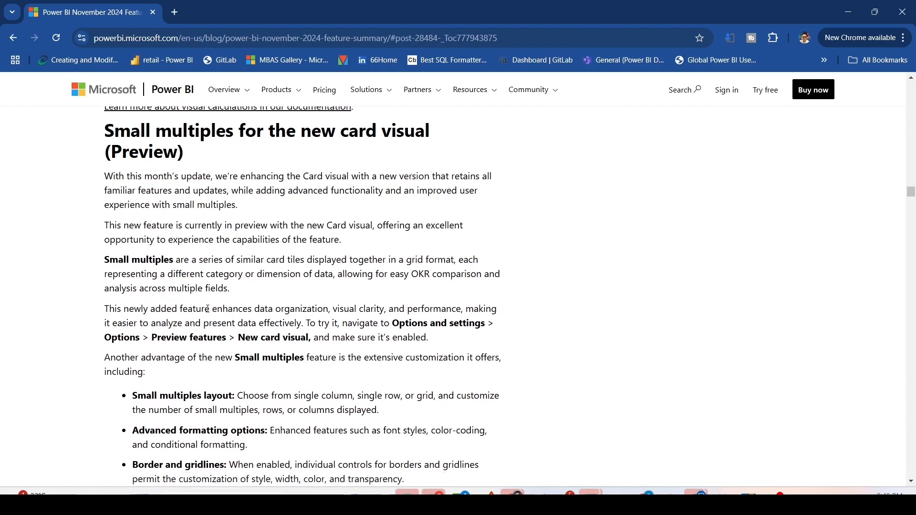
scroll("down", 3)
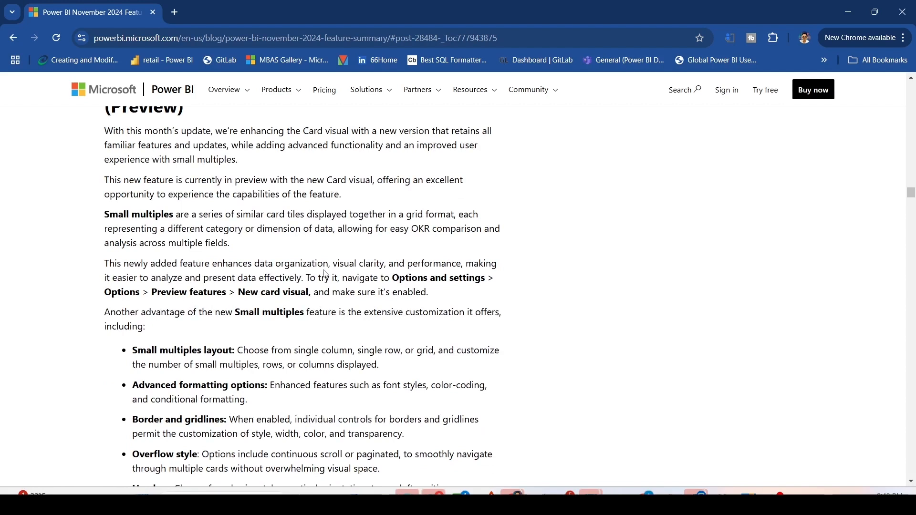
mouse_move(467, 269)
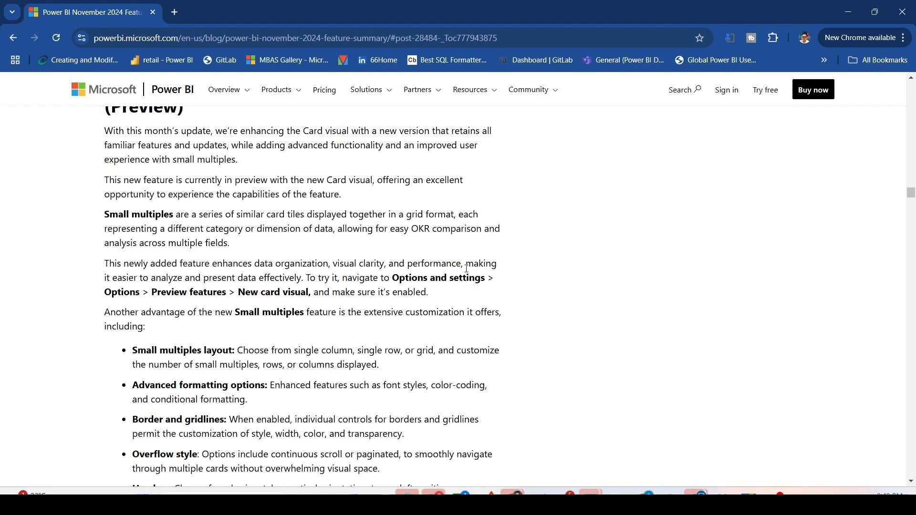
mouse_move(196, 286)
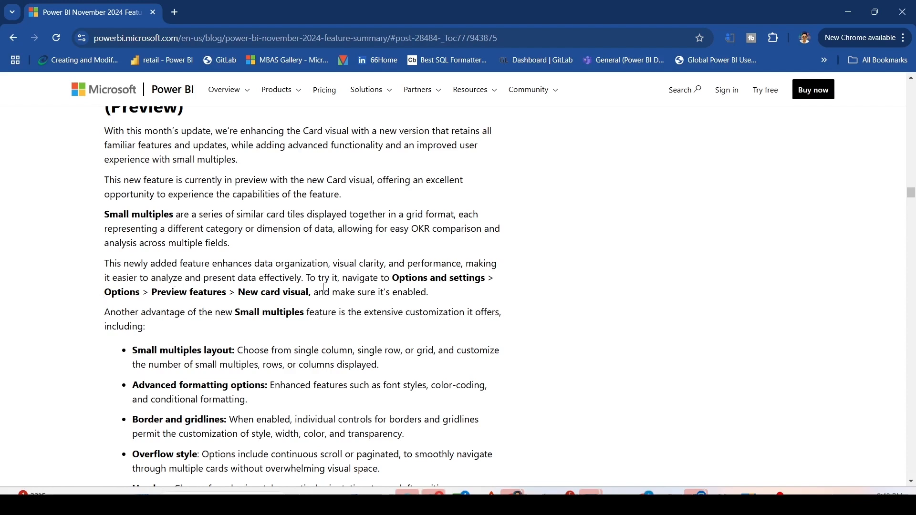
mouse_move(521, 288)
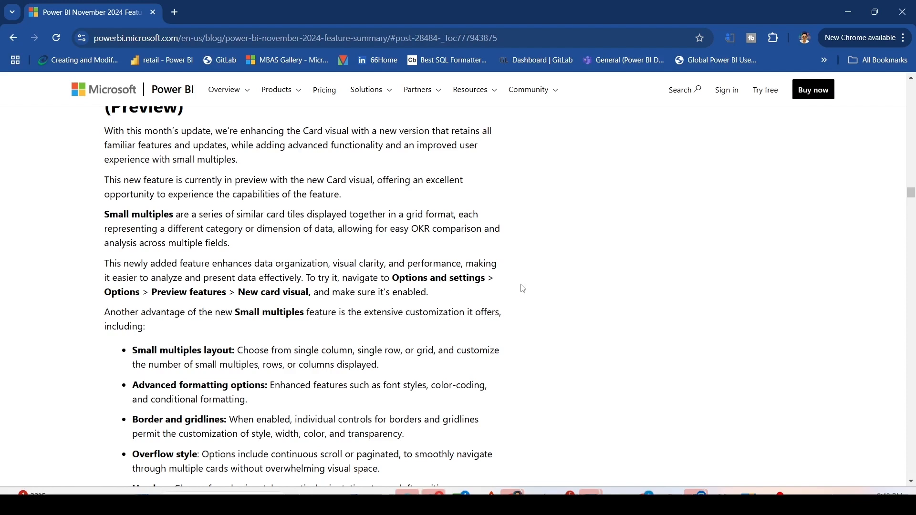
mouse_move(218, 296)
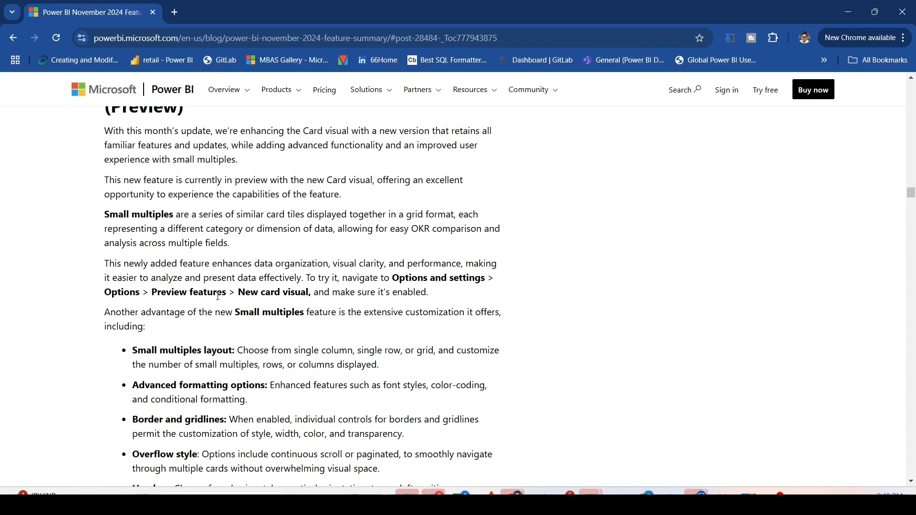
mouse_move(396, 297)
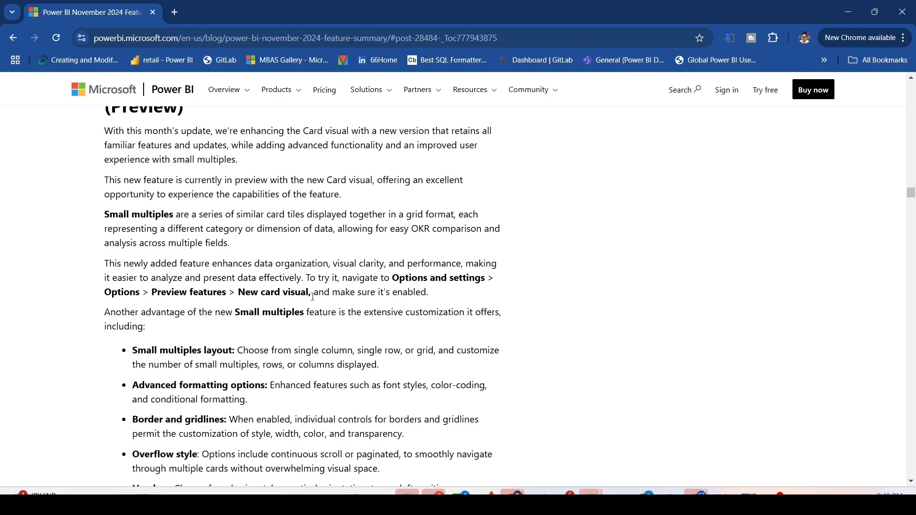
Scroll down to the Sales and Store Count by territory example and the closing summary
scroll("down", 3)
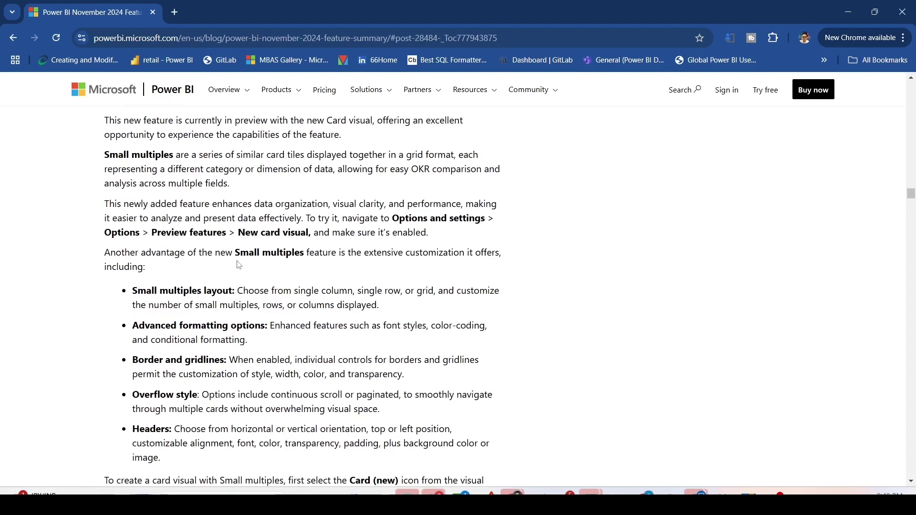
mouse_move(367, 263)
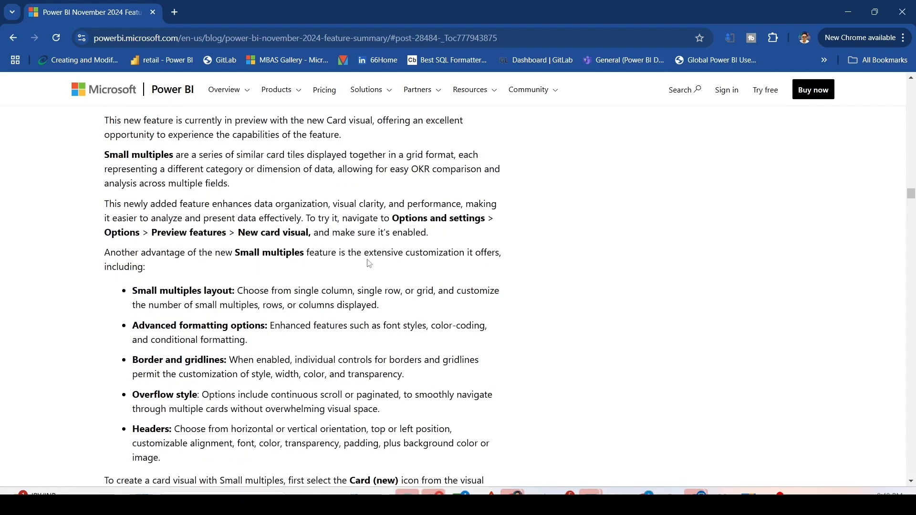
mouse_move(161, 276)
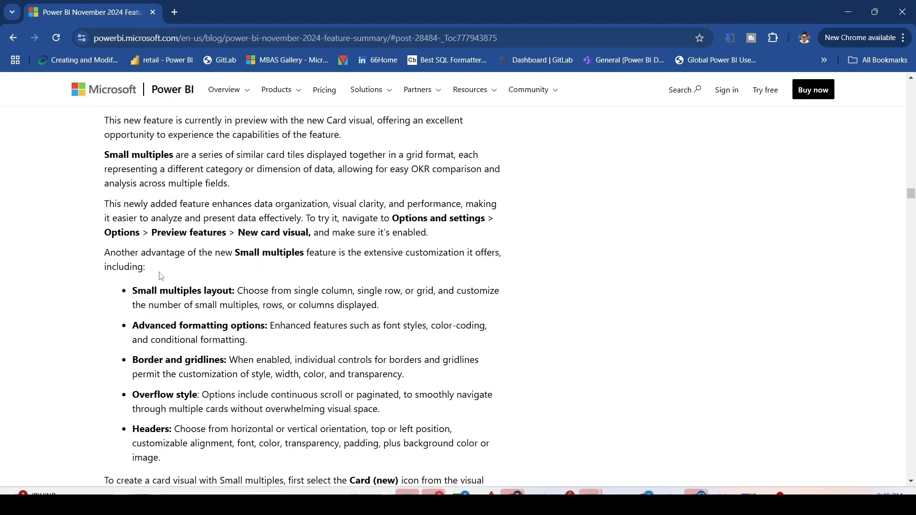
scroll("down", 3)
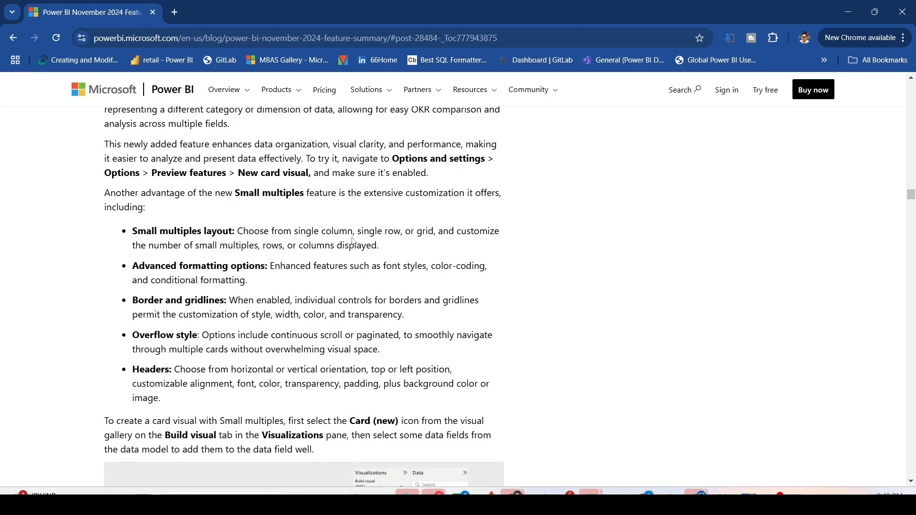
mouse_move(201, 249)
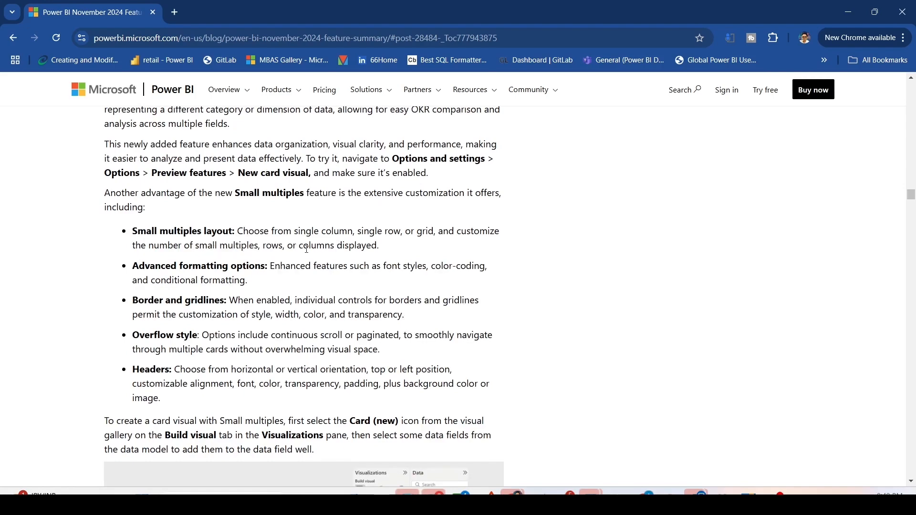
scroll("down", 3)
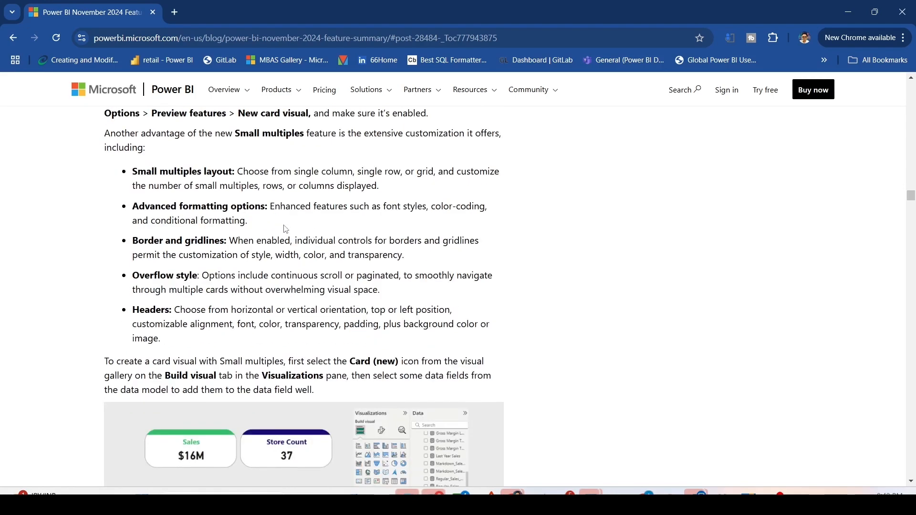
mouse_move(416, 222)
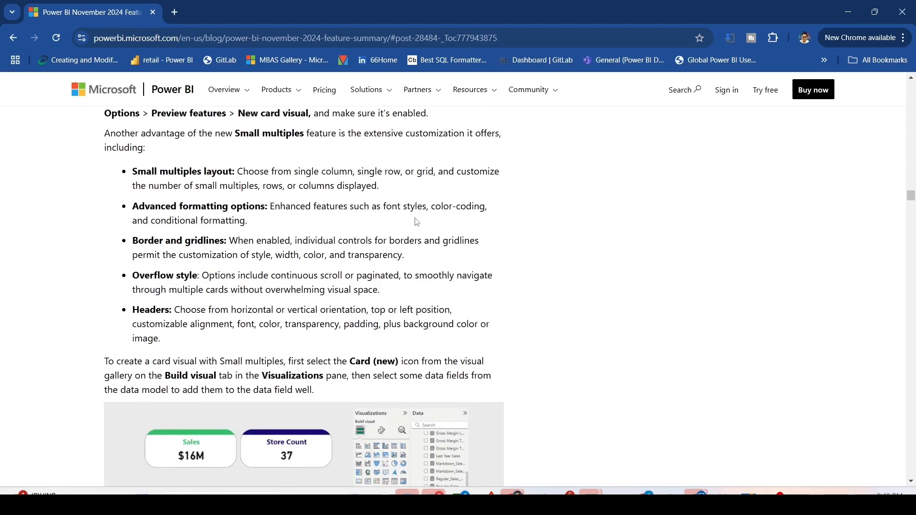
mouse_move(190, 240)
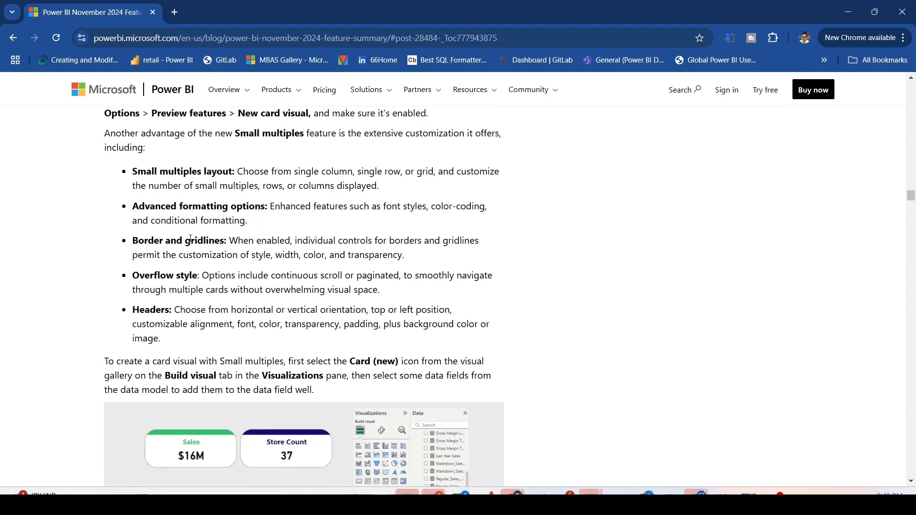
scroll("down", 3)
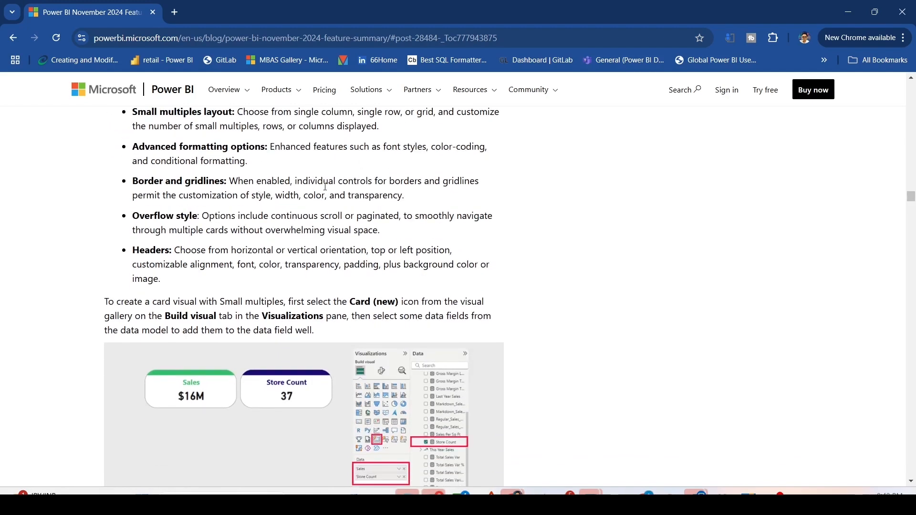
mouse_move(424, 188)
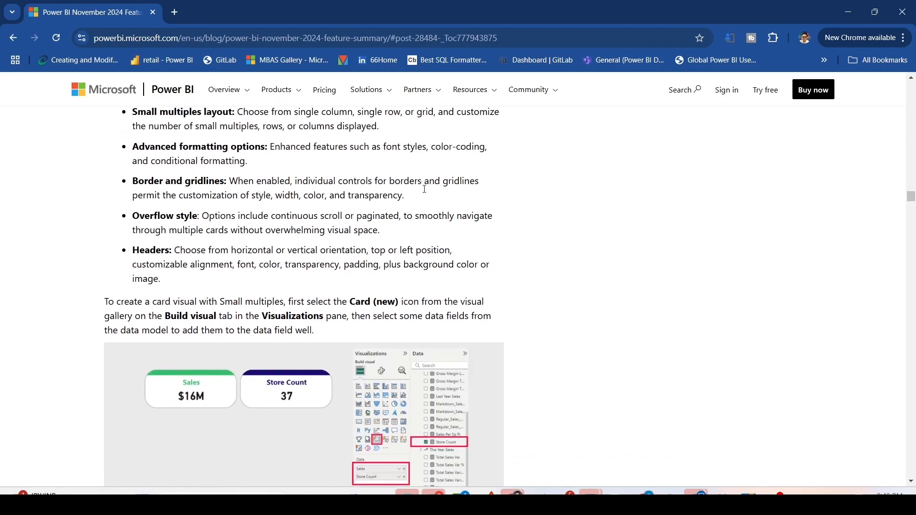
mouse_move(253, 206)
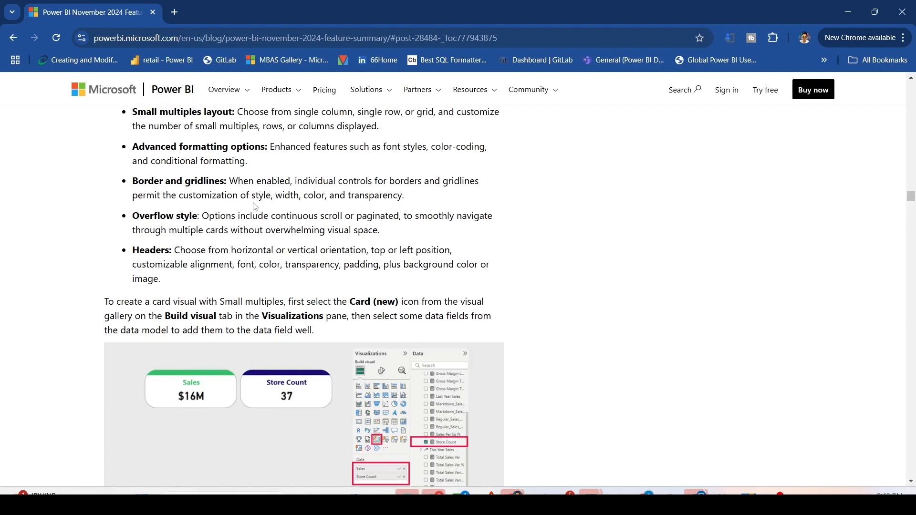
mouse_move(373, 206)
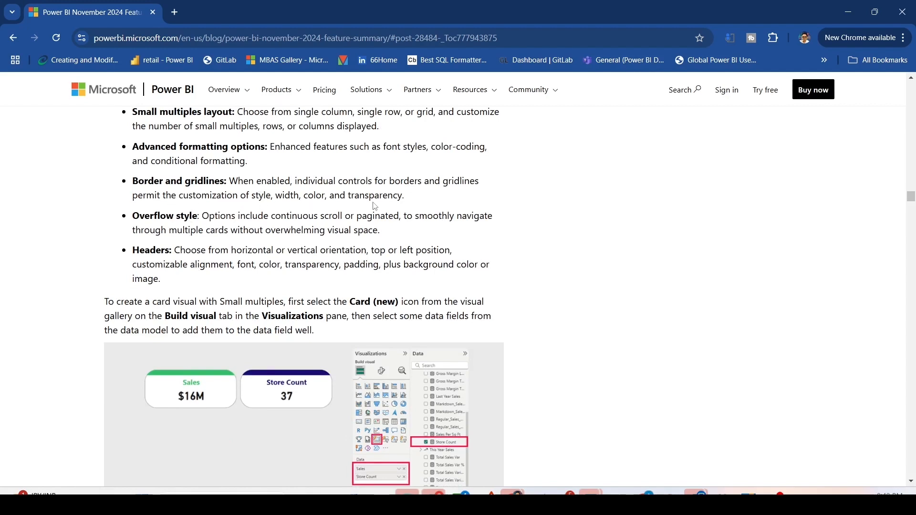
mouse_move(230, 220)
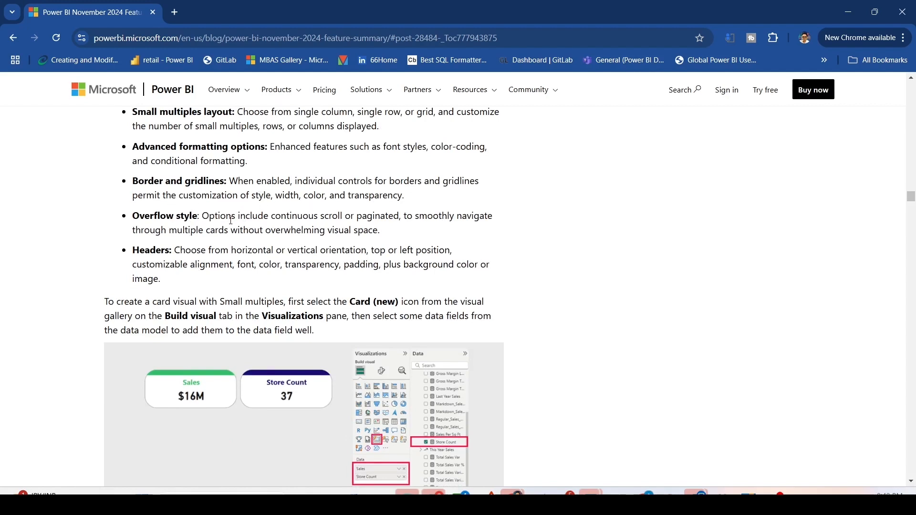
mouse_move(433, 220)
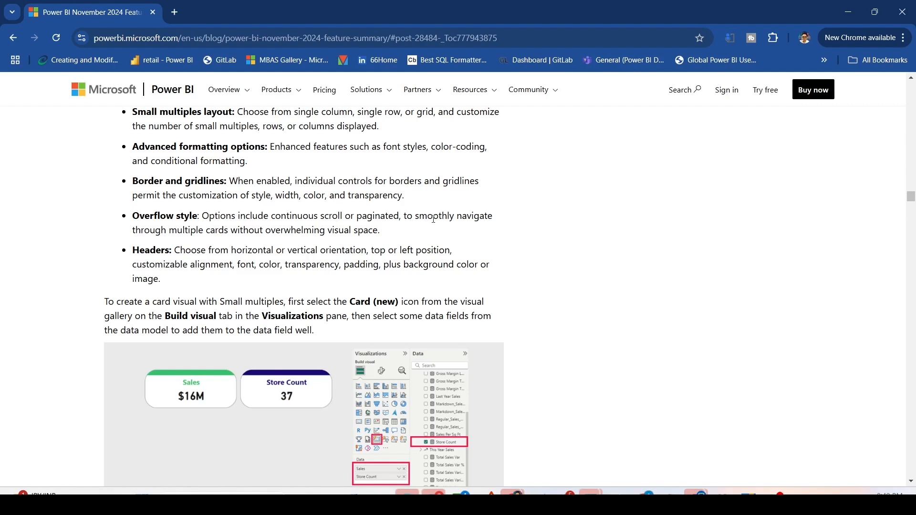
mouse_move(215, 242)
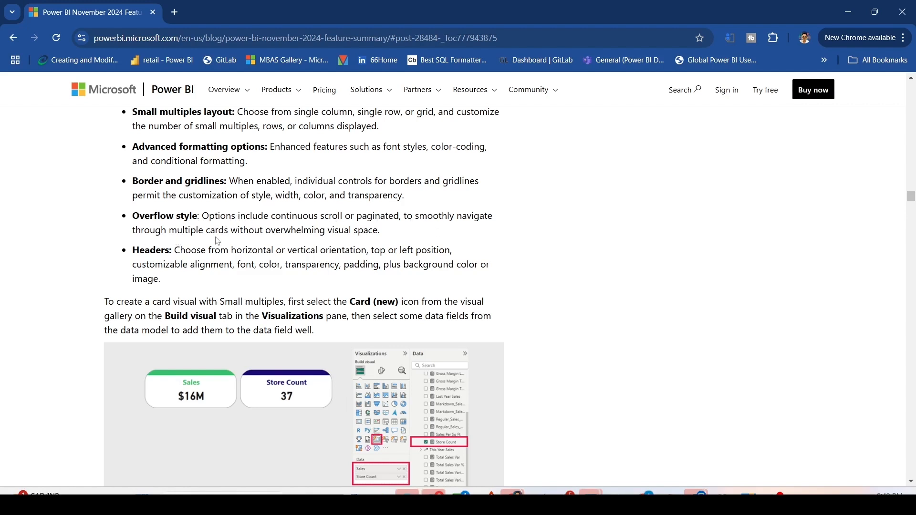
mouse_move(343, 235)
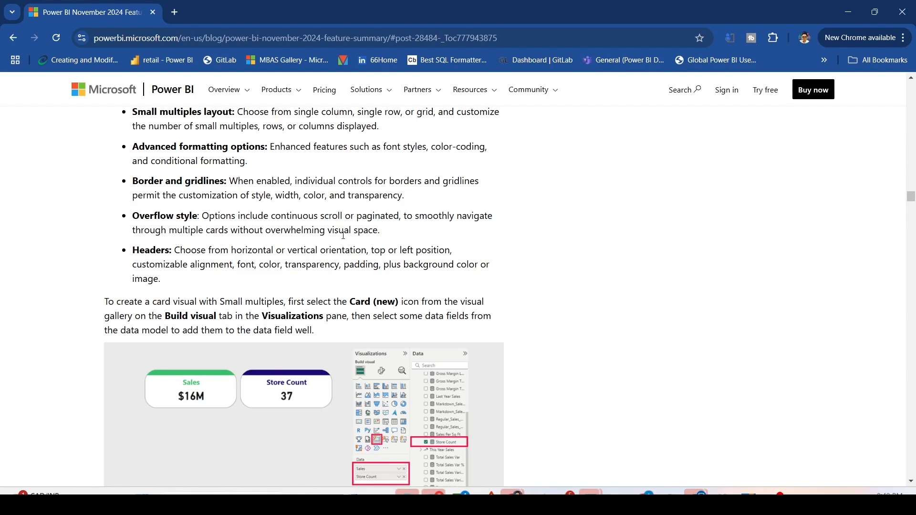
scroll("down", 3)
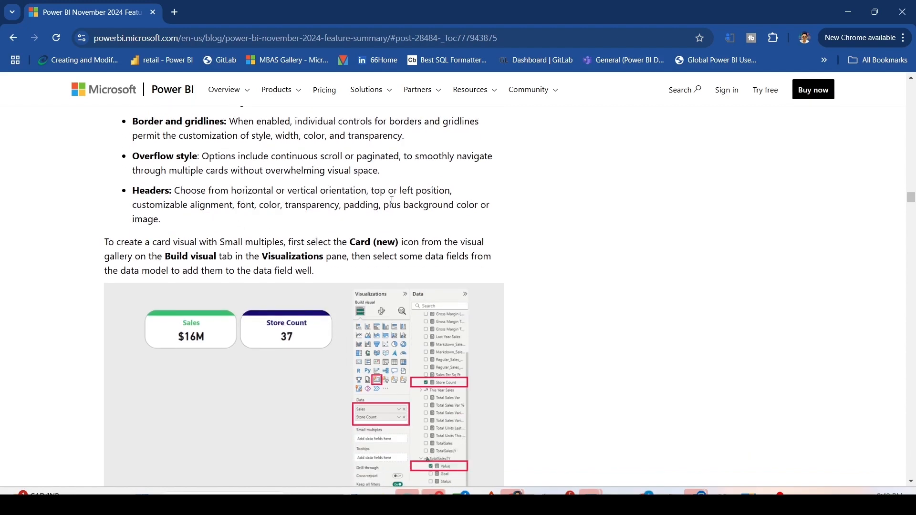
mouse_move(187, 226)
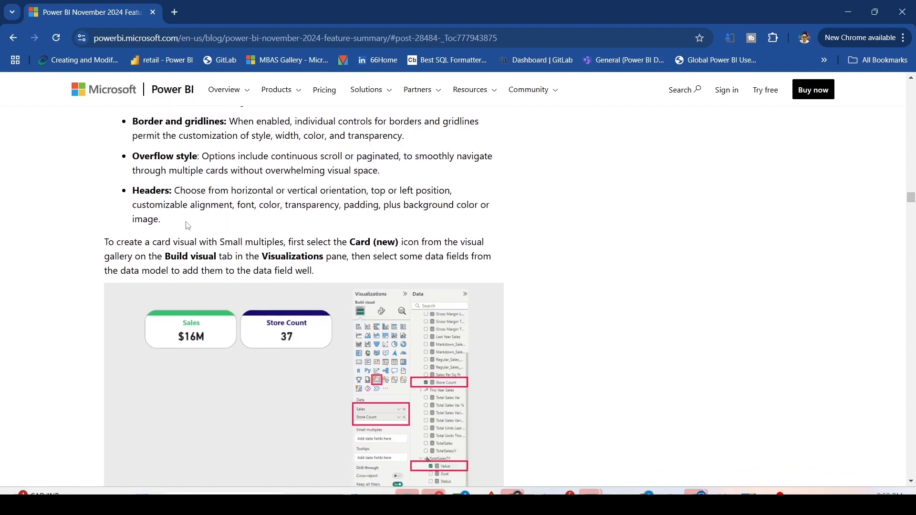
mouse_move(217, 226)
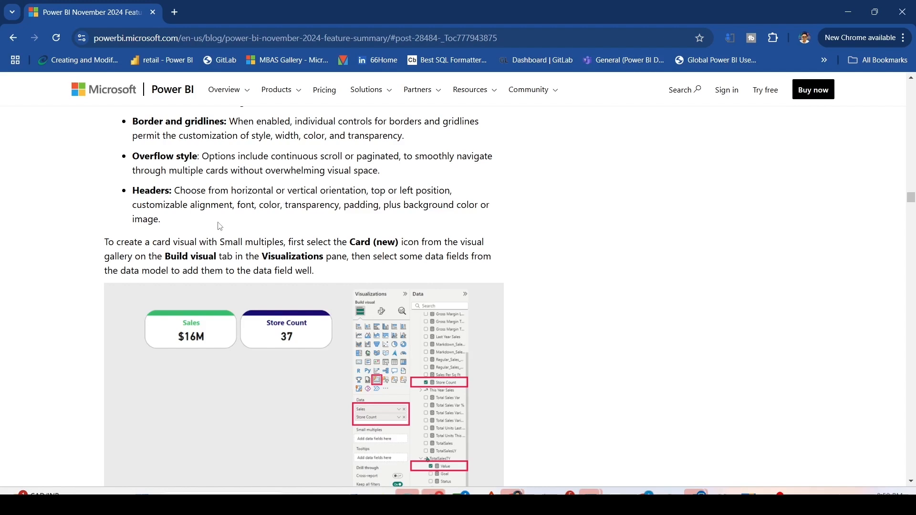
scroll("down", 3)
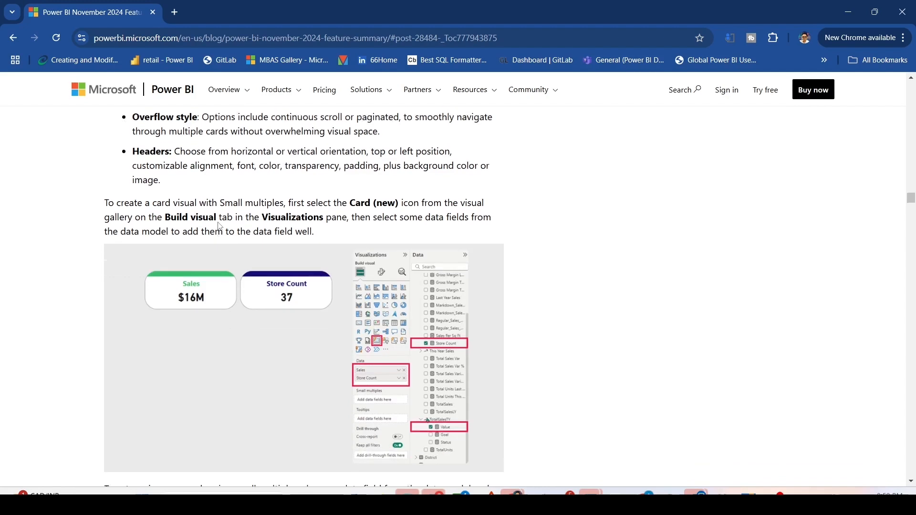
scroll("down", 3)
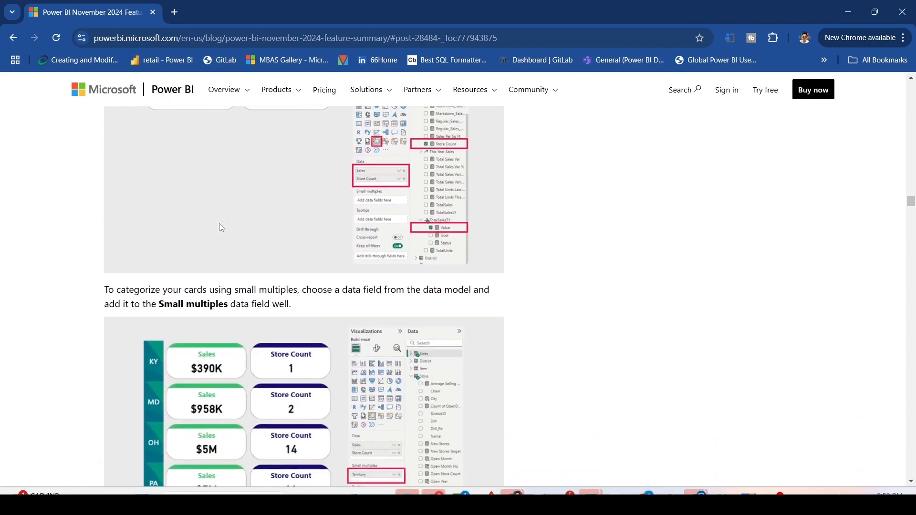
scroll("down", 3)
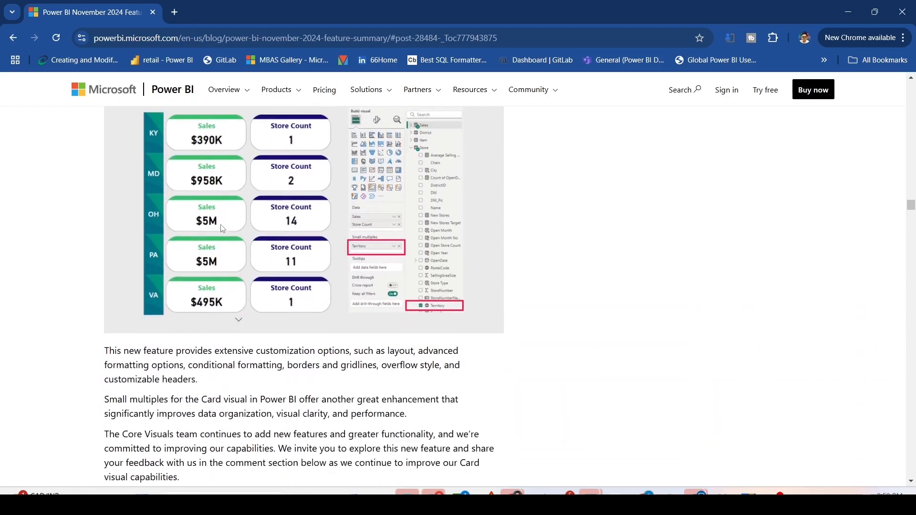
scroll("down", 3)
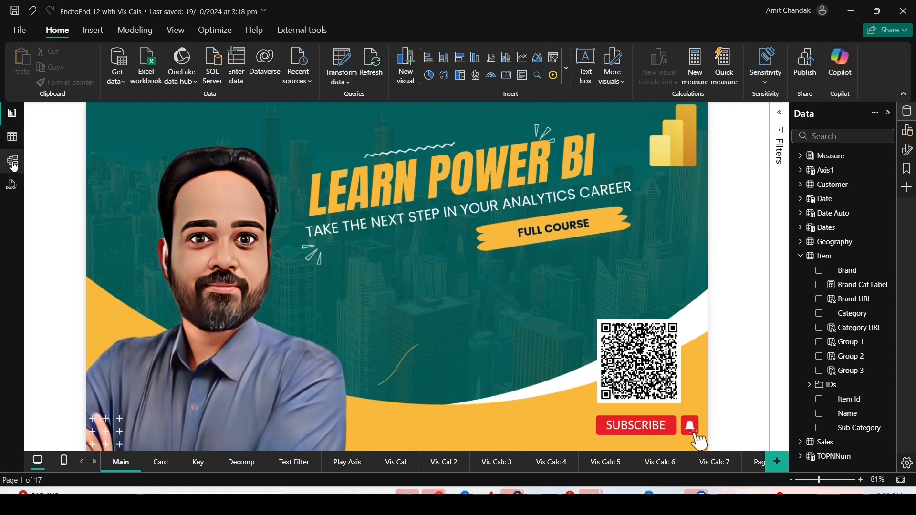
left_click(12, 162)
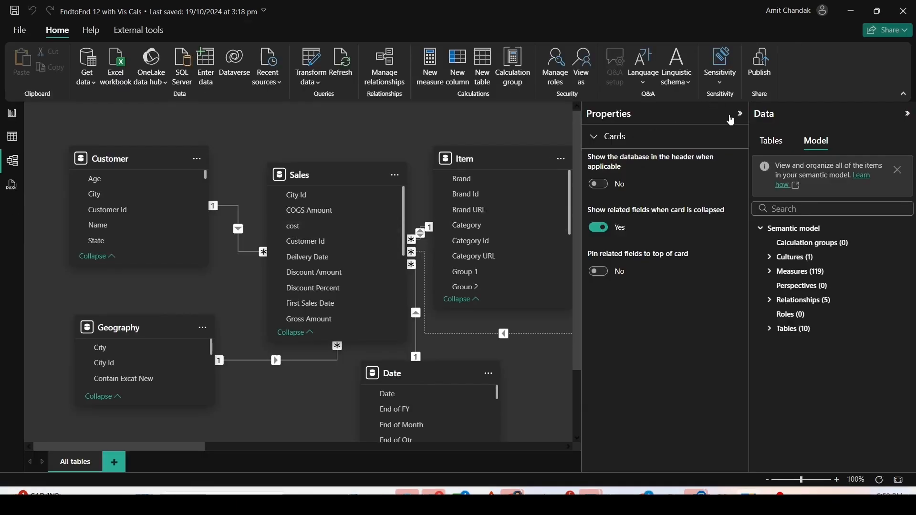
left_click(739, 115)
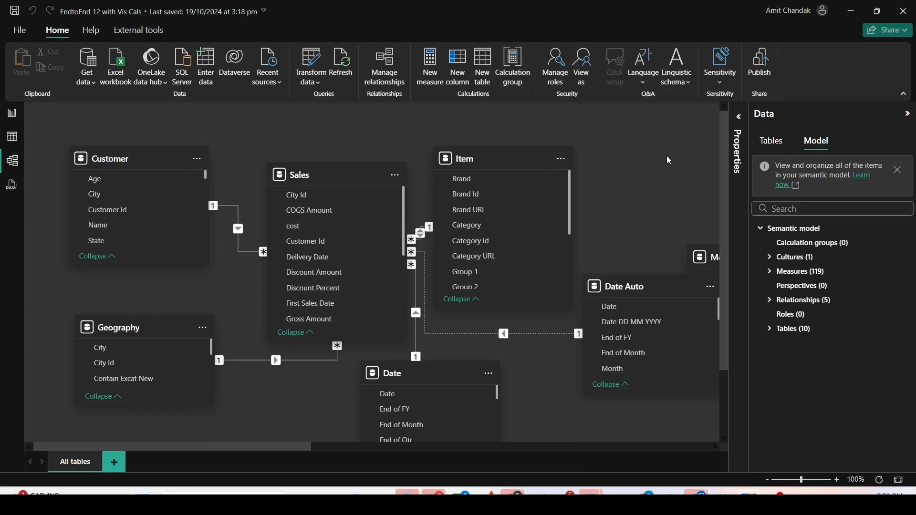
left_click(299, 174)
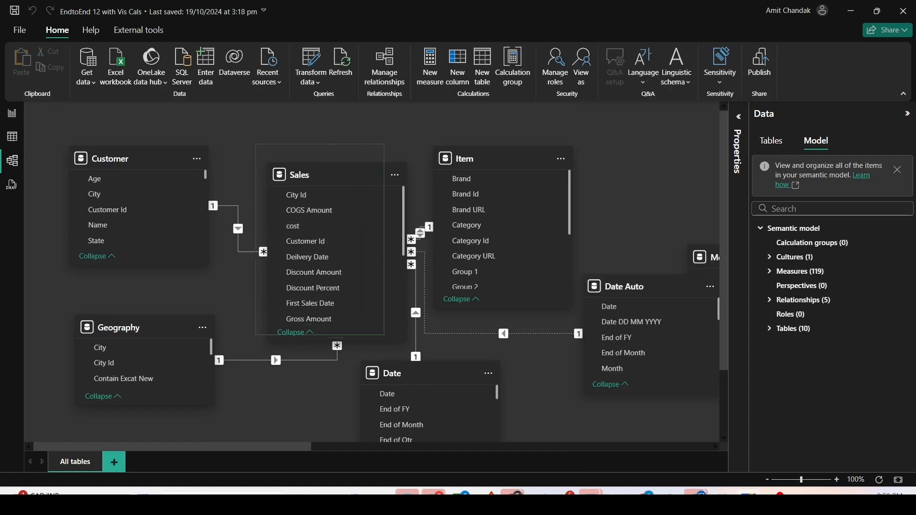
left_click(300, 175)
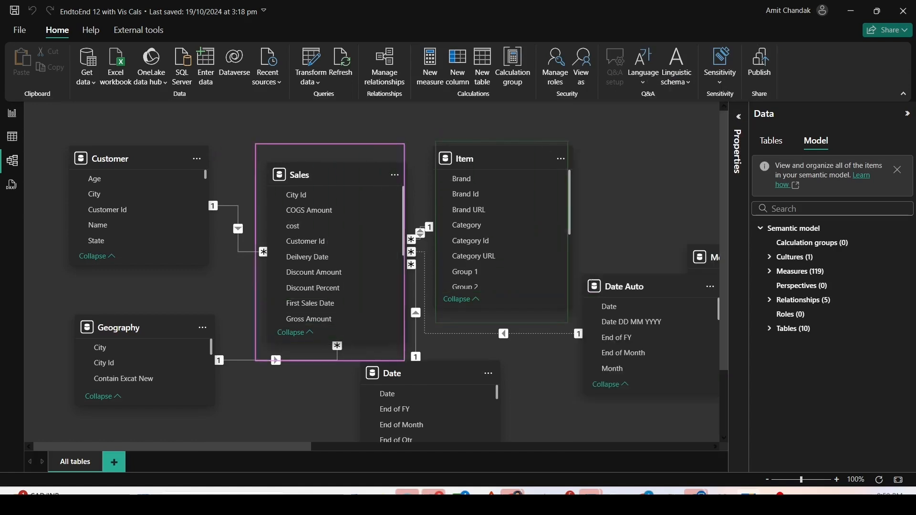
left_click(463, 159)
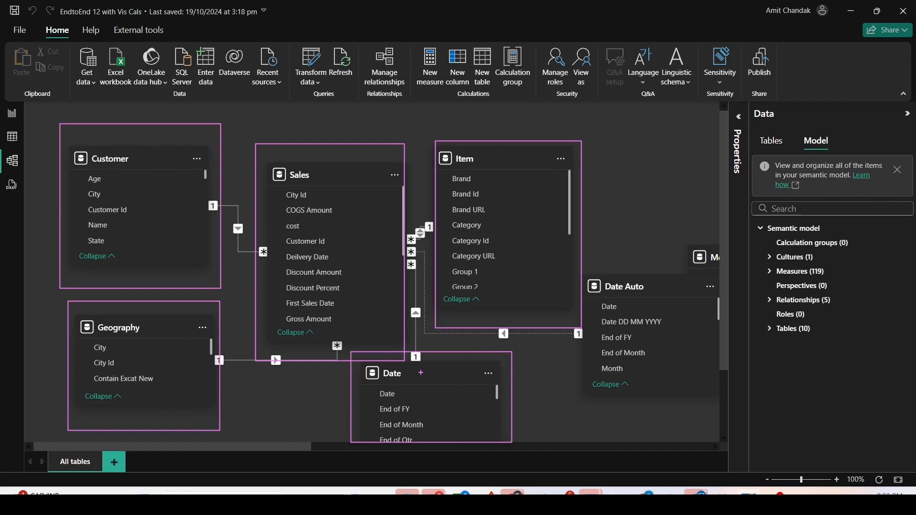
left_click(10, 114)
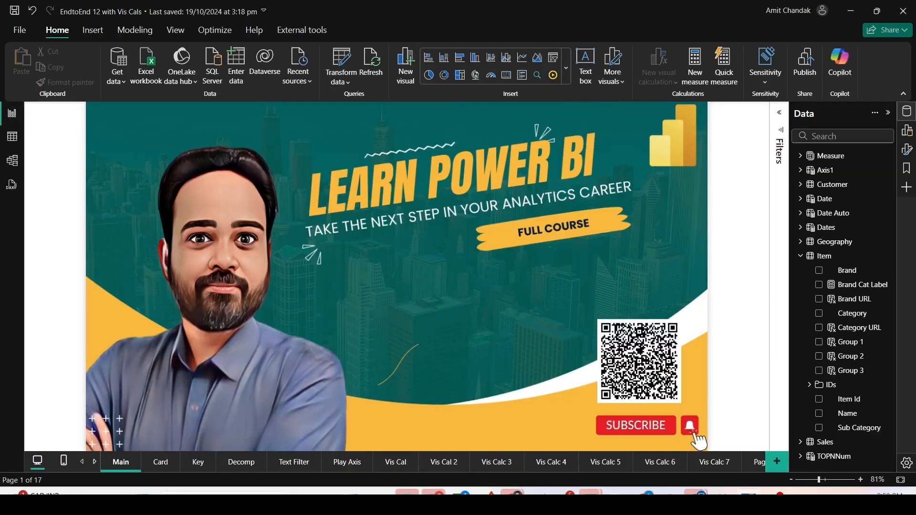
mouse_move(520, 385)
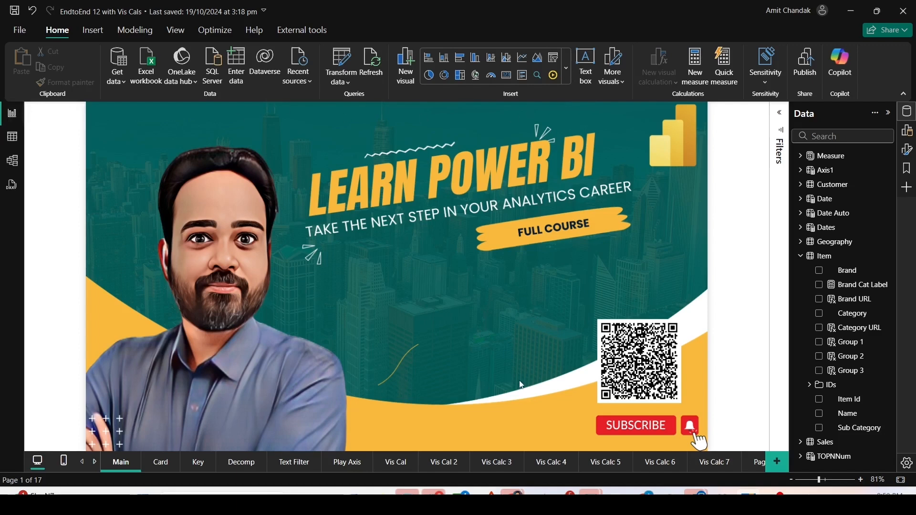
Add a blank report page and confirm New card visual is checked under Options > Preview features
left_click(777, 461)
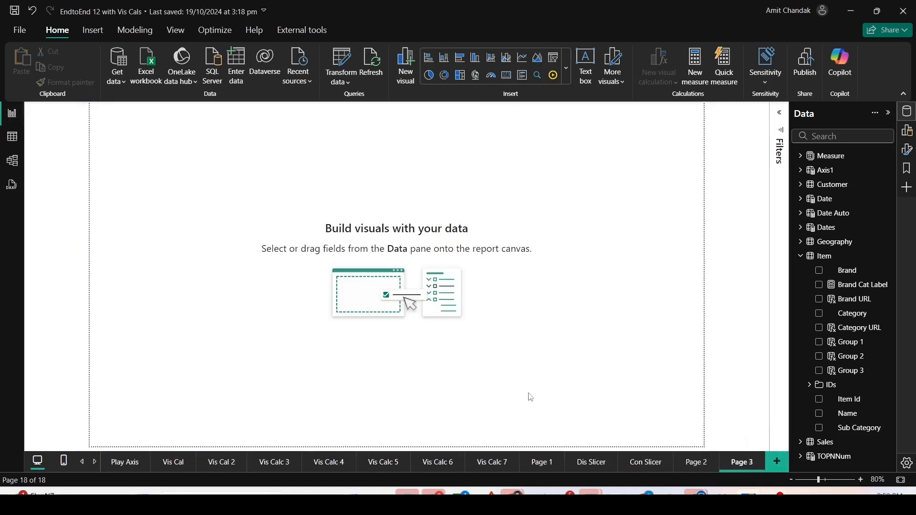
mouse_move(605, 258)
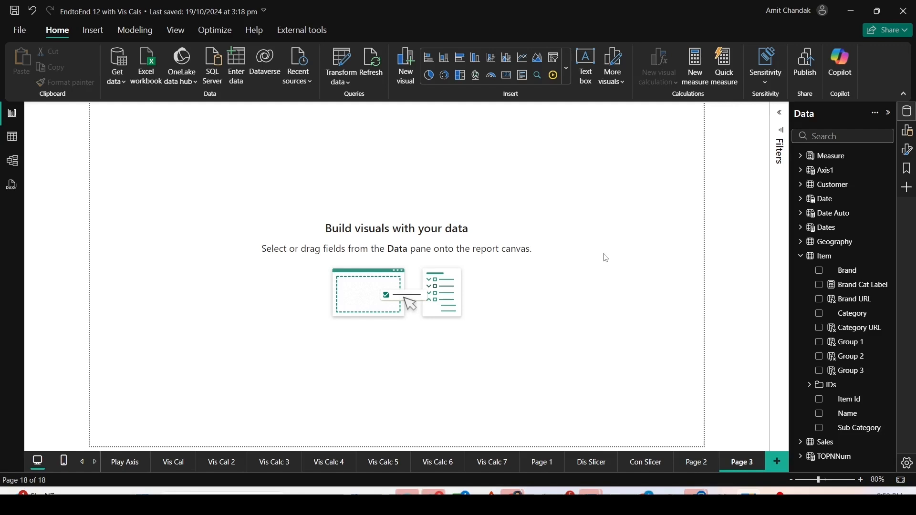
mouse_move(19, 30)
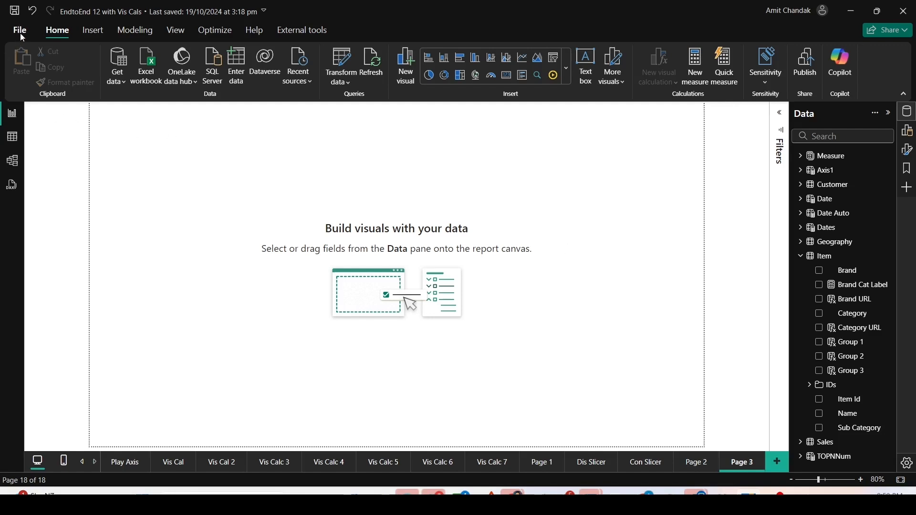
left_click(20, 29)
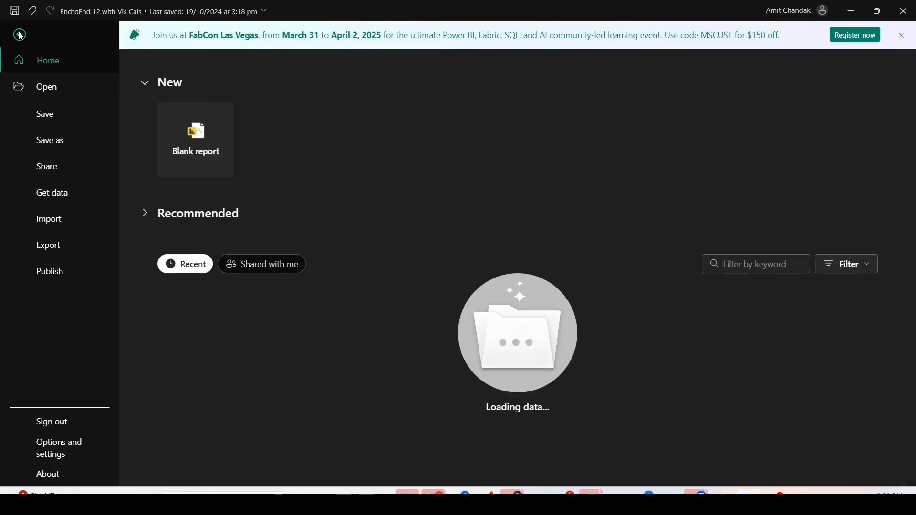
left_click(59, 448)
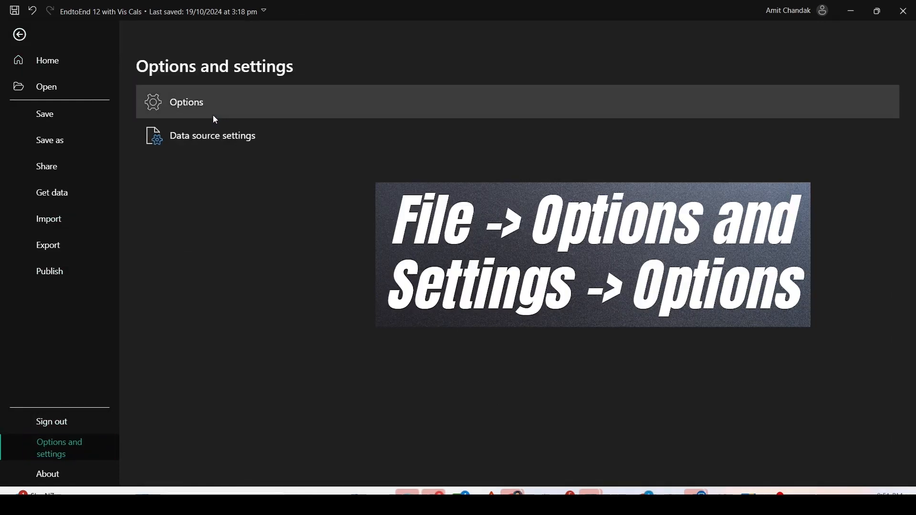
left_click(185, 101)
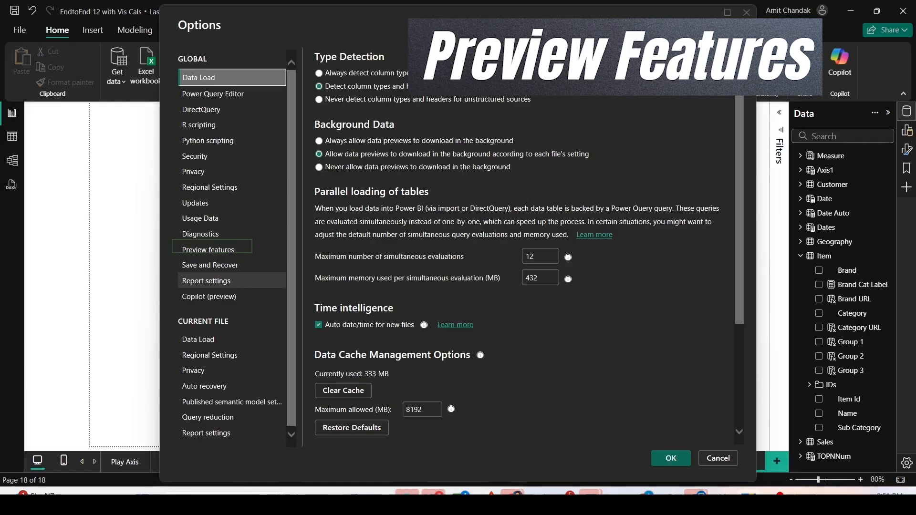
left_click(208, 250)
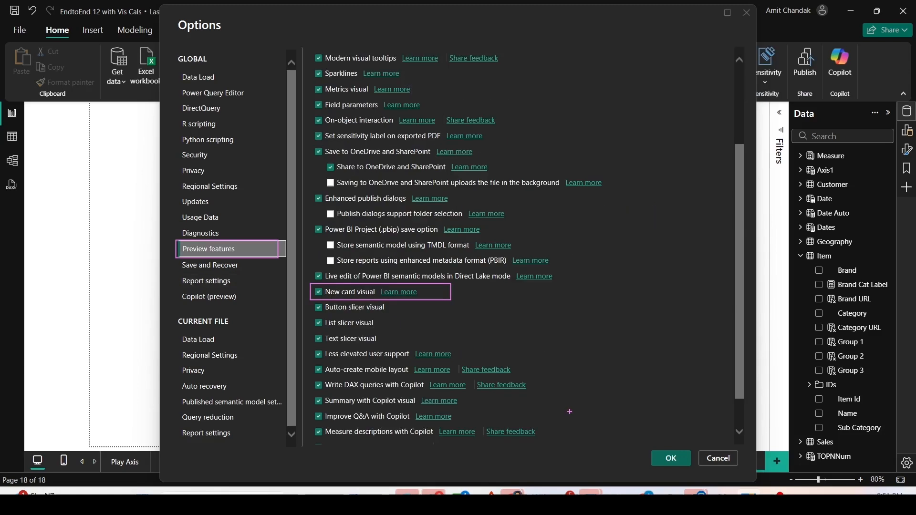
mouse_move(570, 412)
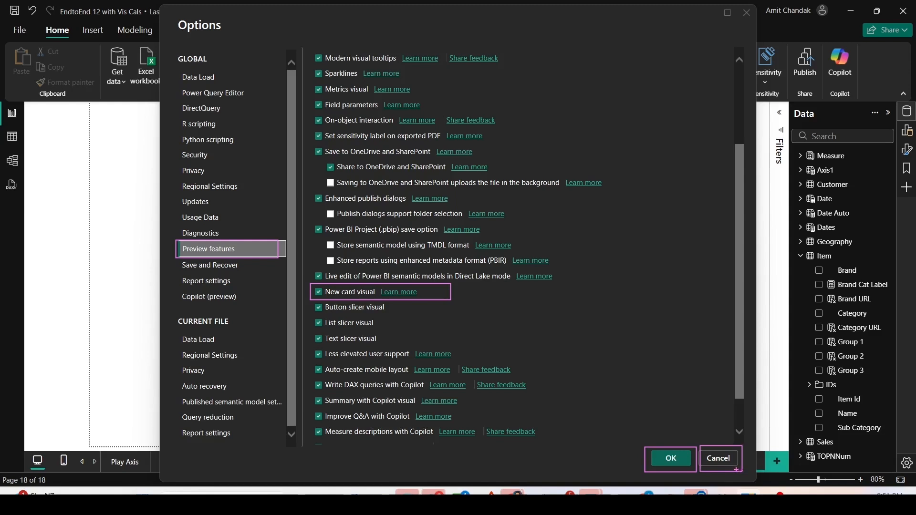
left_click(670, 458)
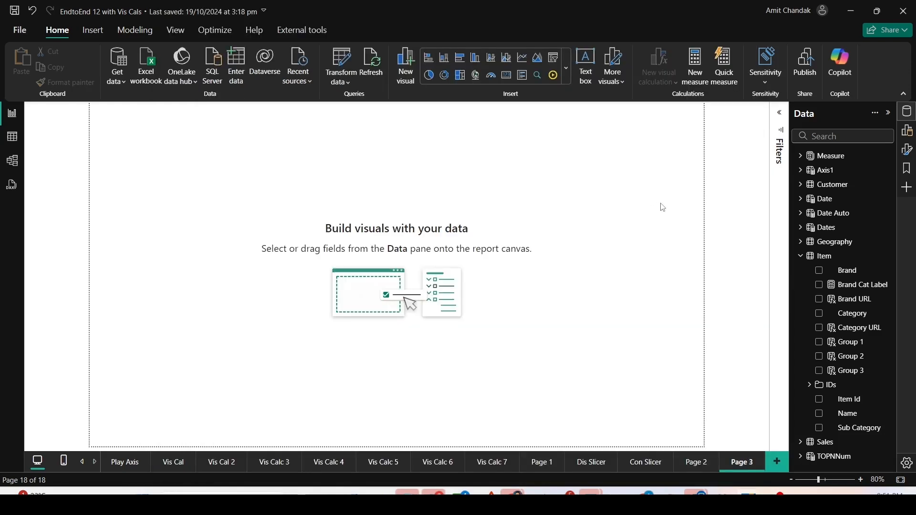
mouse_move(742, 462)
type("Card Viz")
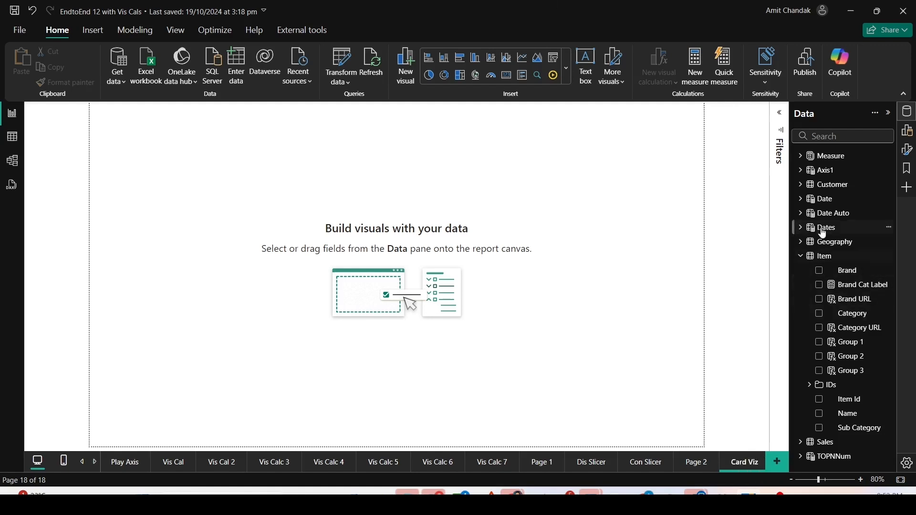
mouse_move(906, 145)
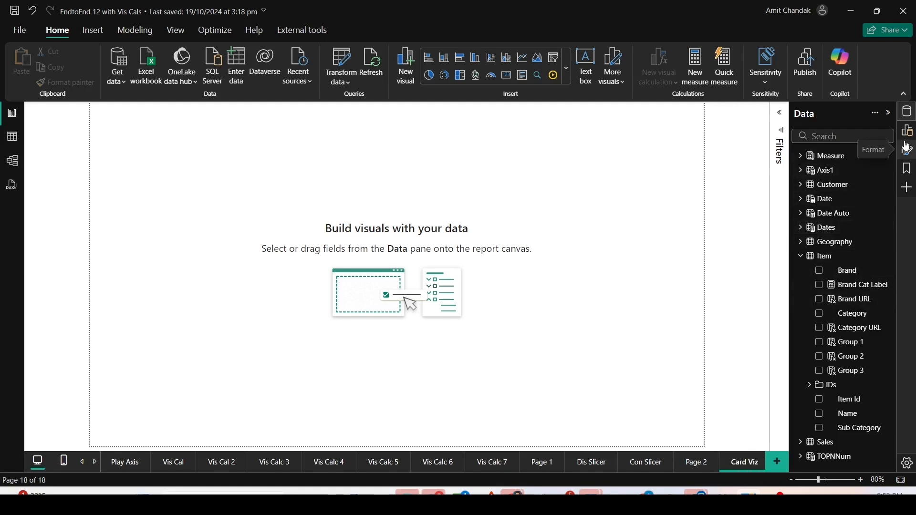
Insert the new Card visual on the Card Viz page showing the Net measure (7.9M)
left_click(906, 131)
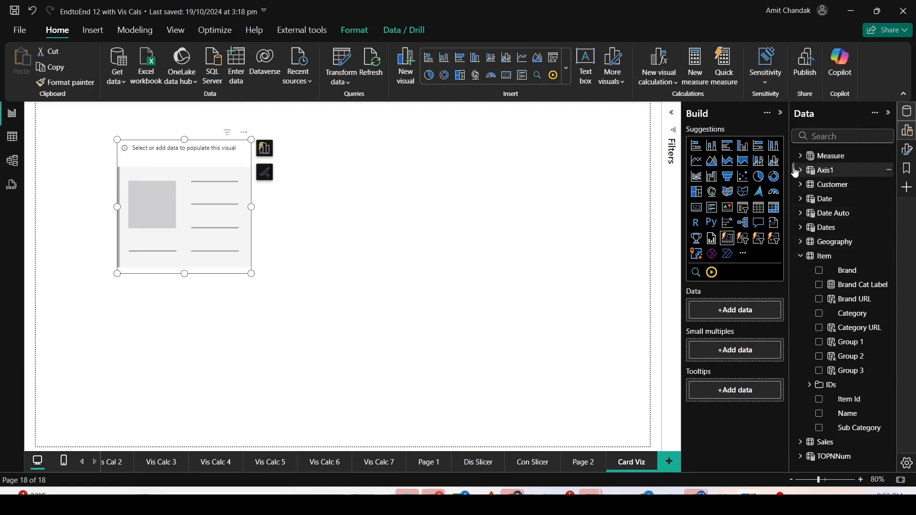
mouse_move(800, 170)
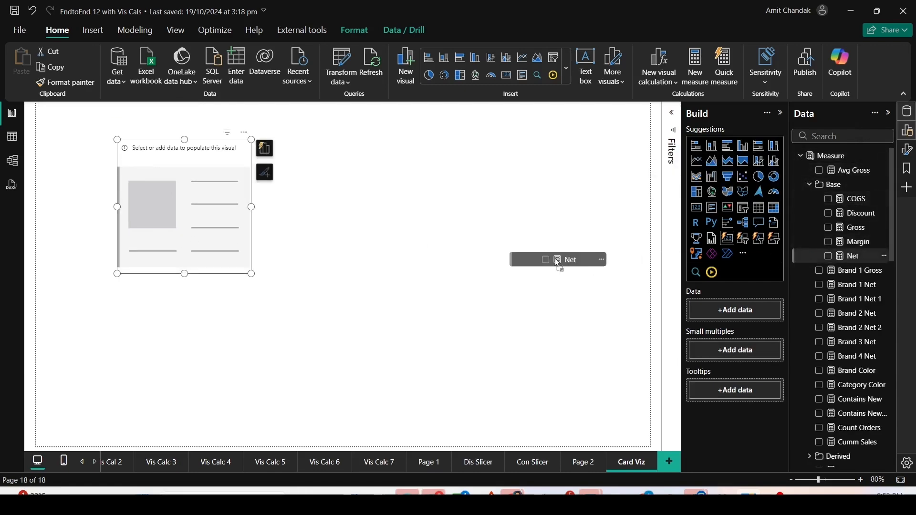
left_click(545, 259)
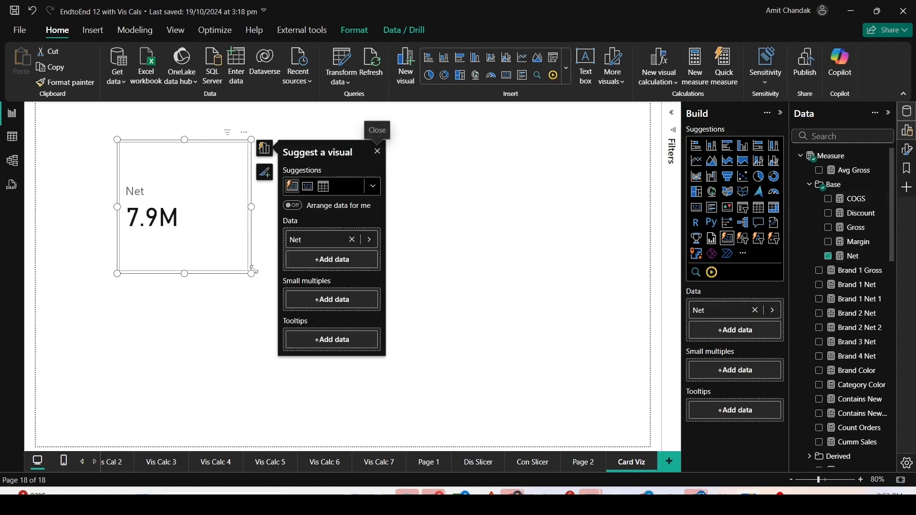
left_click(377, 151)
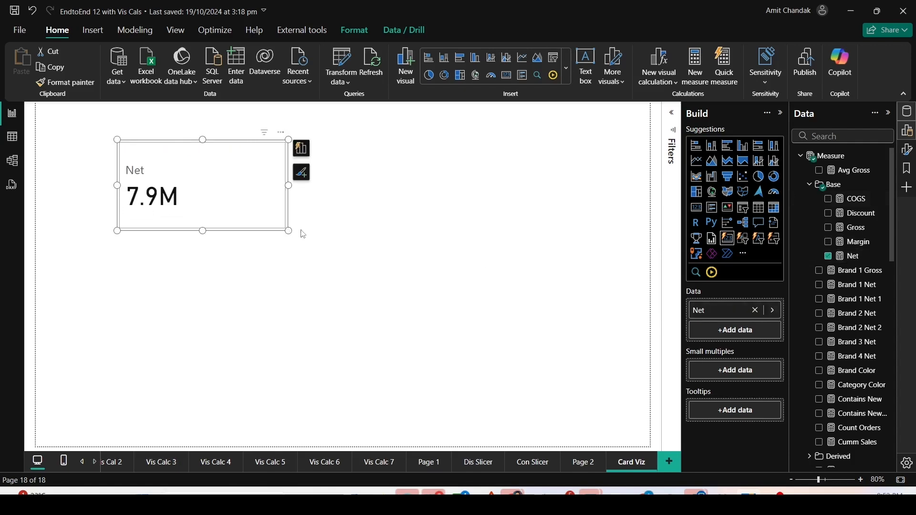
mouse_move(813, 206)
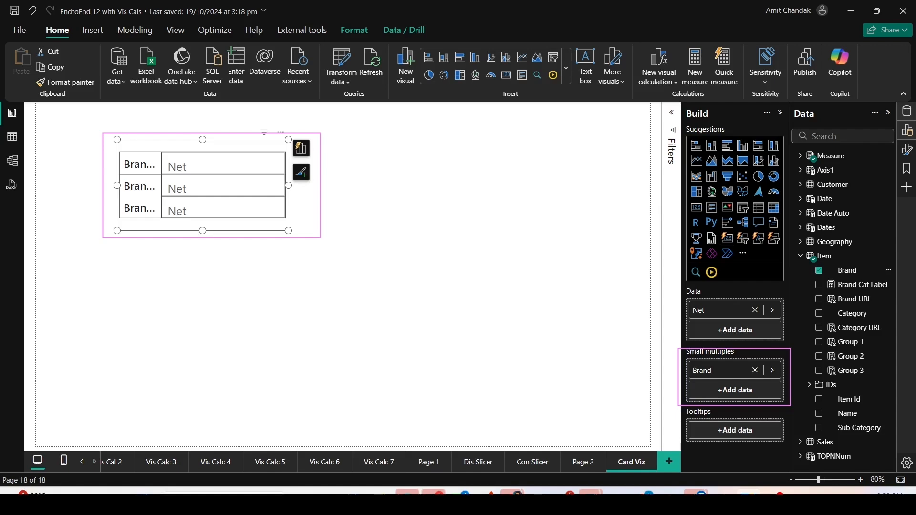
Enlarge the Net by Brand card and open its Format visual settings
left_click(321, 242)
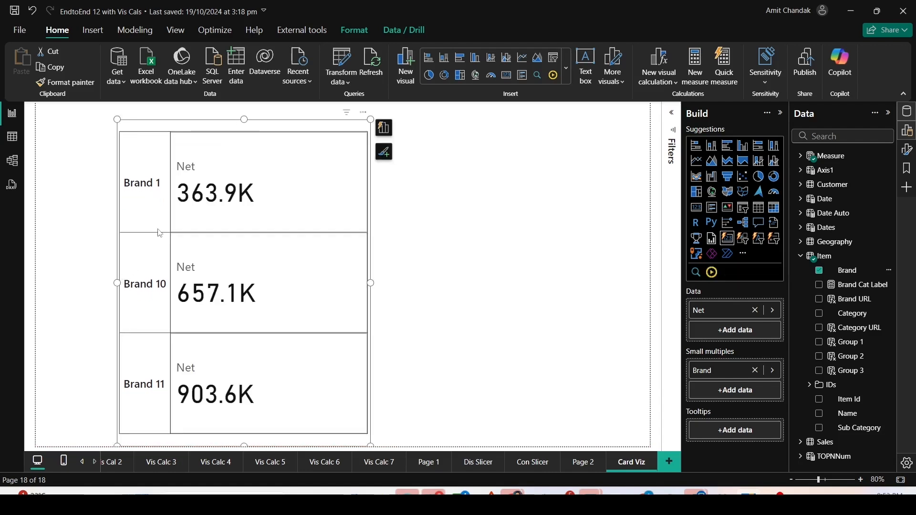
mouse_move(233, 258)
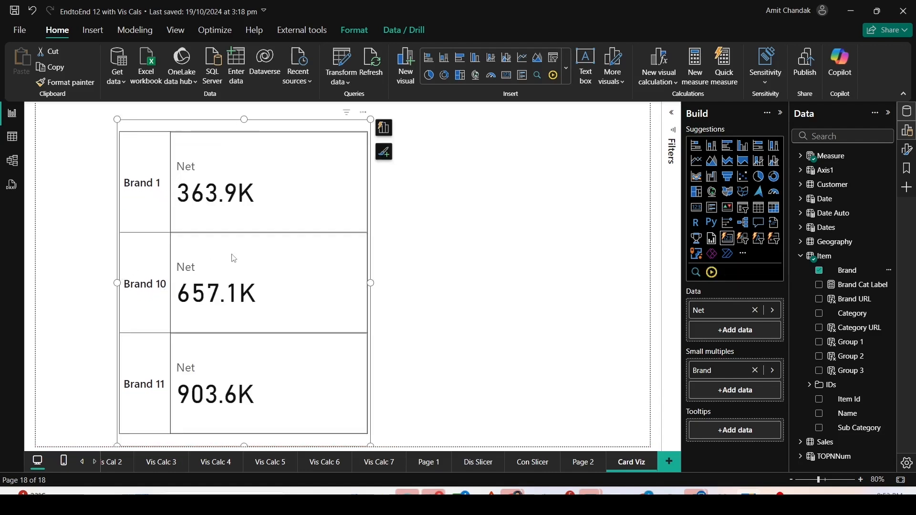
mouse_move(465, 203)
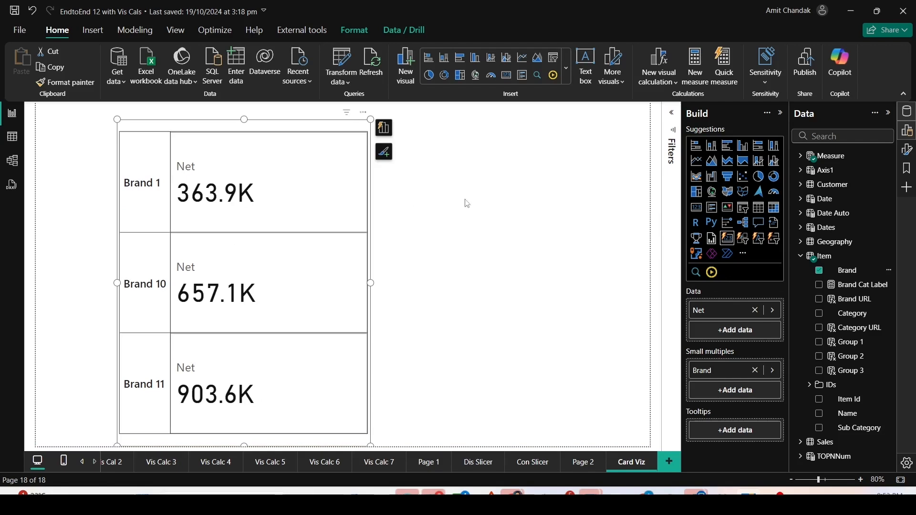
mouse_move(907, 149)
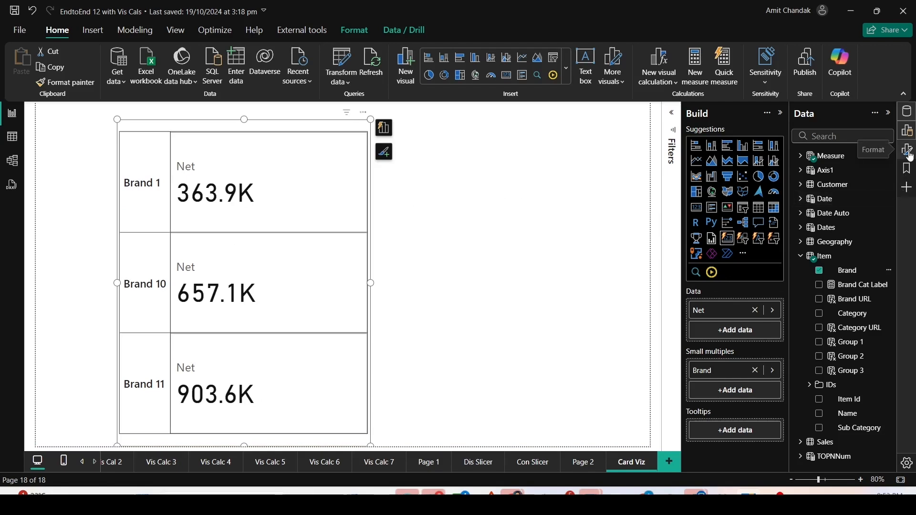
left_click(907, 150)
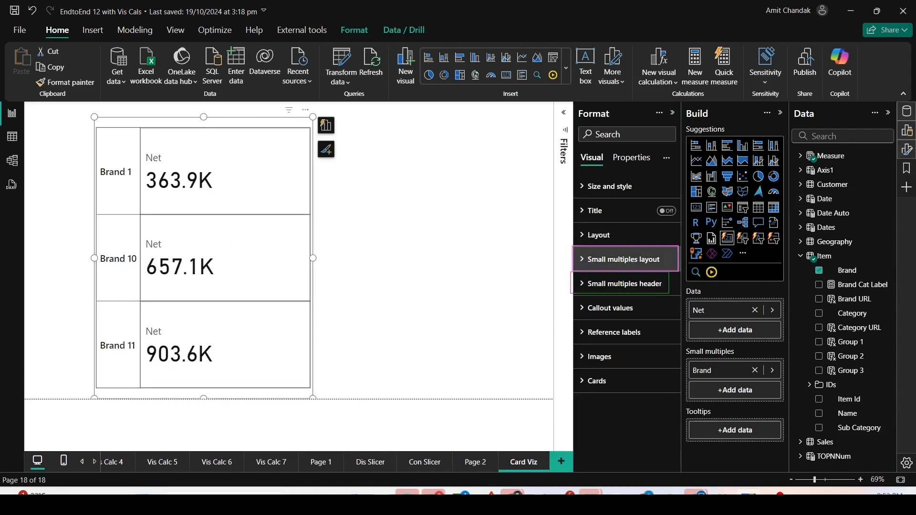
Expand Small multiples layout, set max small multiples shown, and try a single-row arrangement
left_click(624, 260)
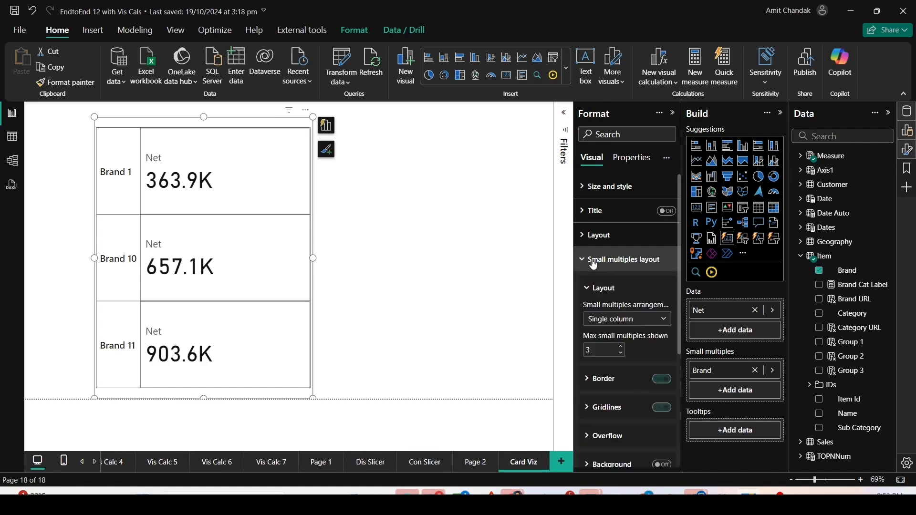
left_click(625, 318)
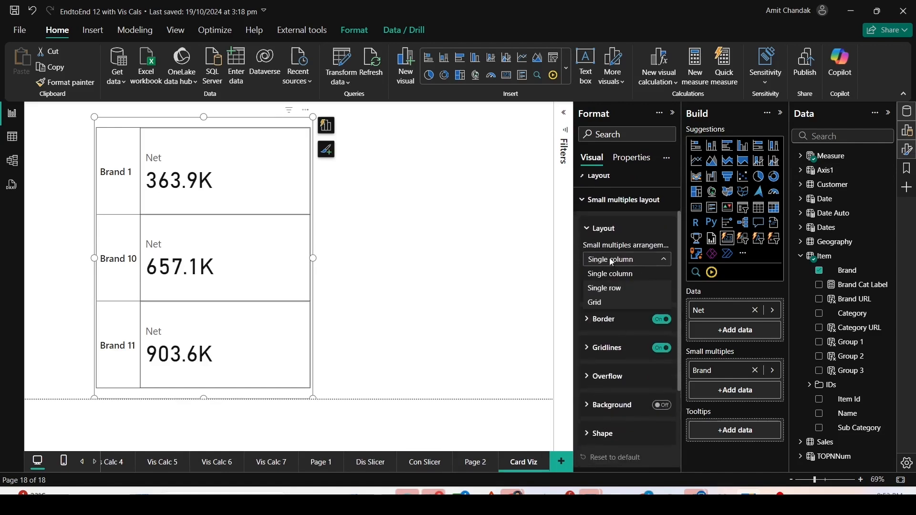
left_click(626, 259)
type("5")
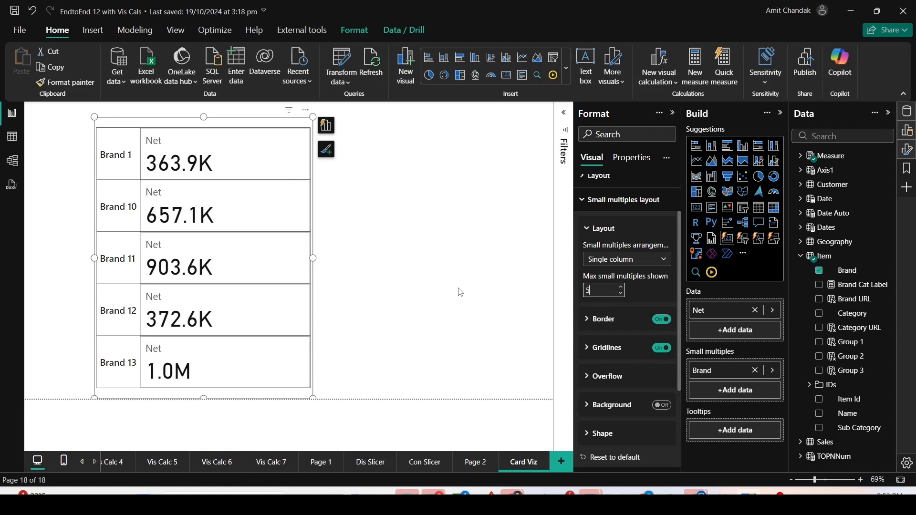
left_click(626, 259)
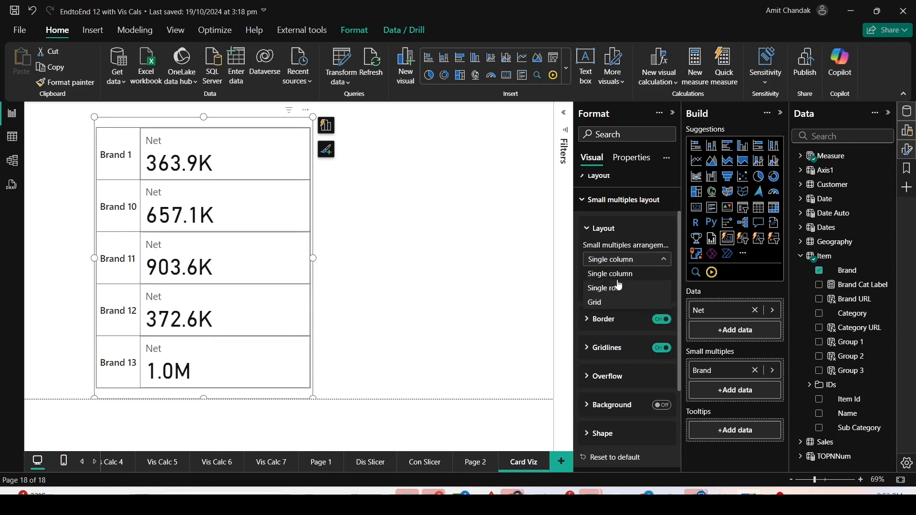
left_click(609, 287)
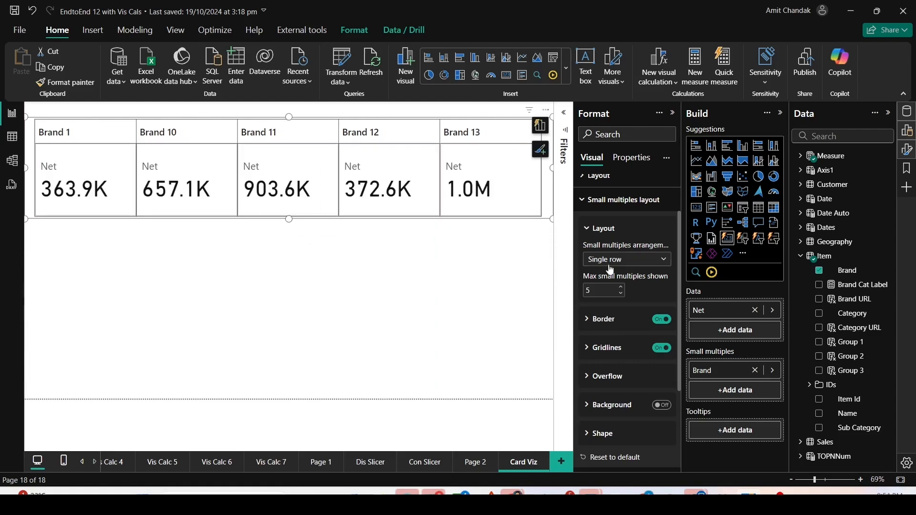
Try a grid layout with more rows, then switch back to a single column
left_click(625, 260)
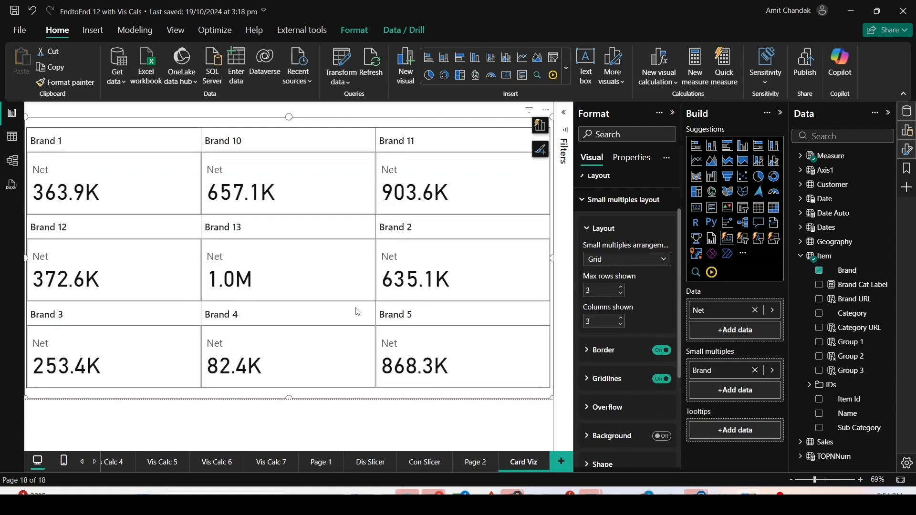
mouse_move(98, 256)
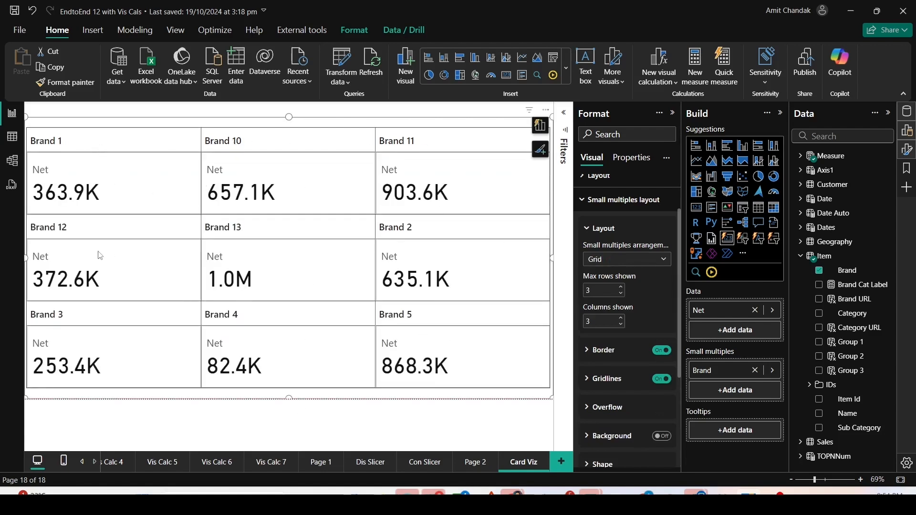
mouse_move(573, 289)
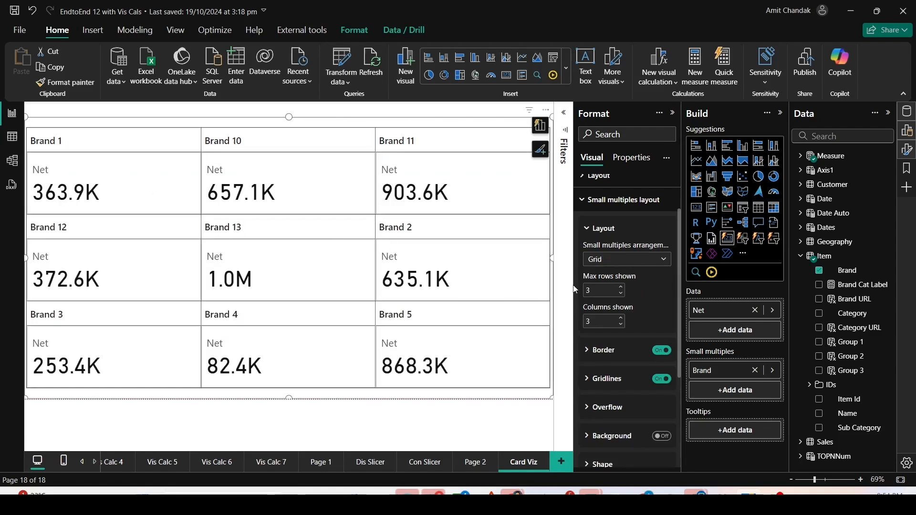
mouse_move(603, 291)
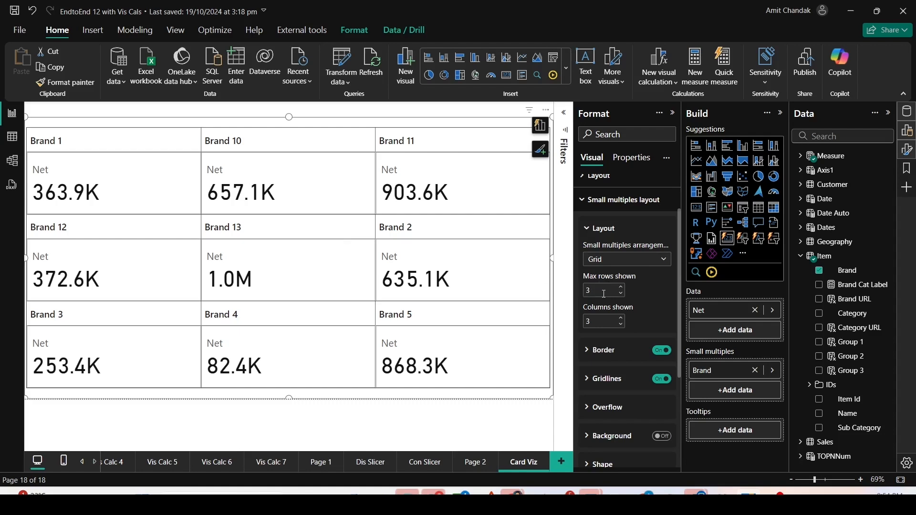
left_click(601, 291)
type("4")
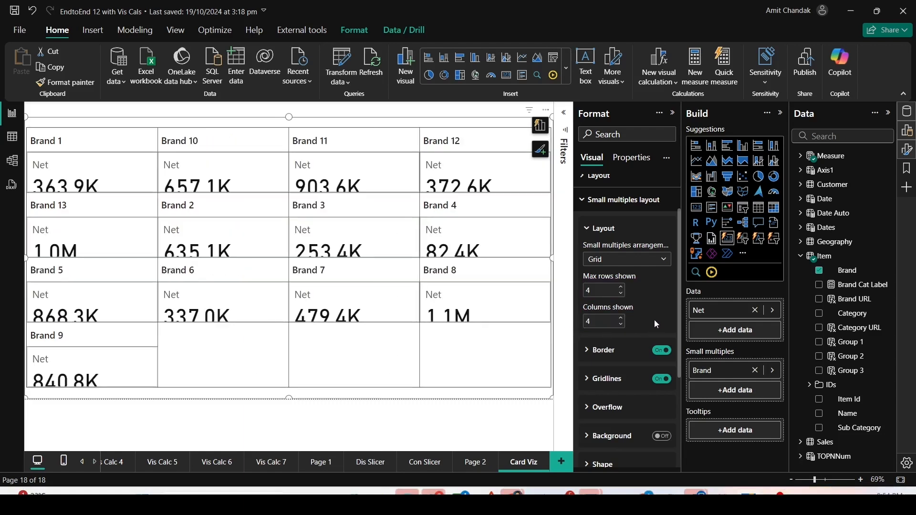
left_click(625, 259)
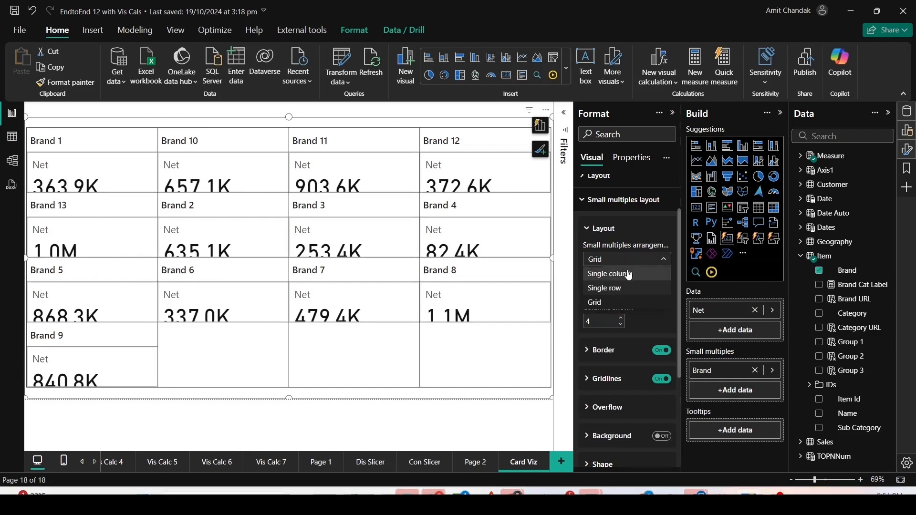
left_click(610, 273)
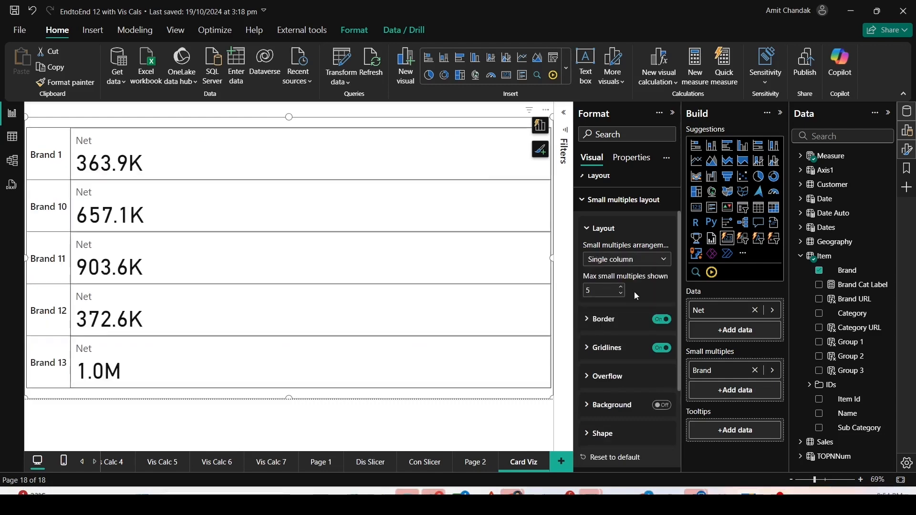
Turn on the card visual's border and set its width to 9 px
left_click(661, 320)
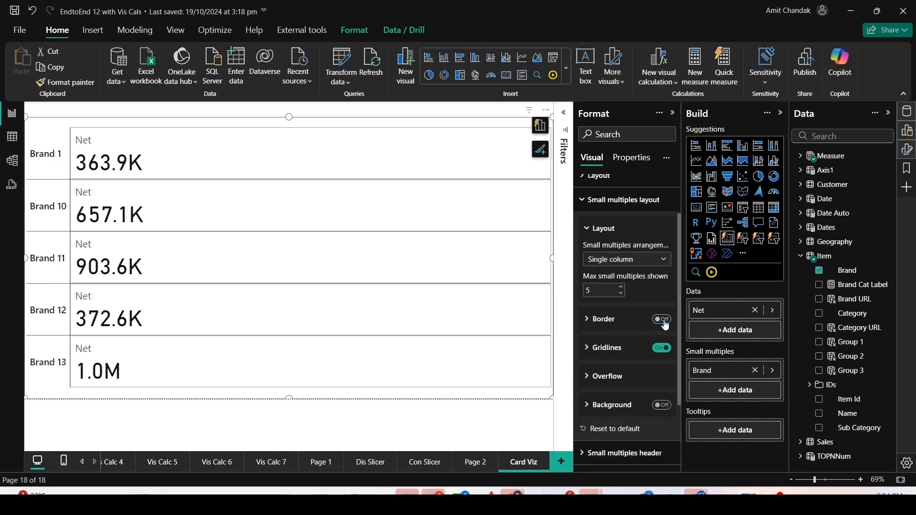
left_click(587, 320)
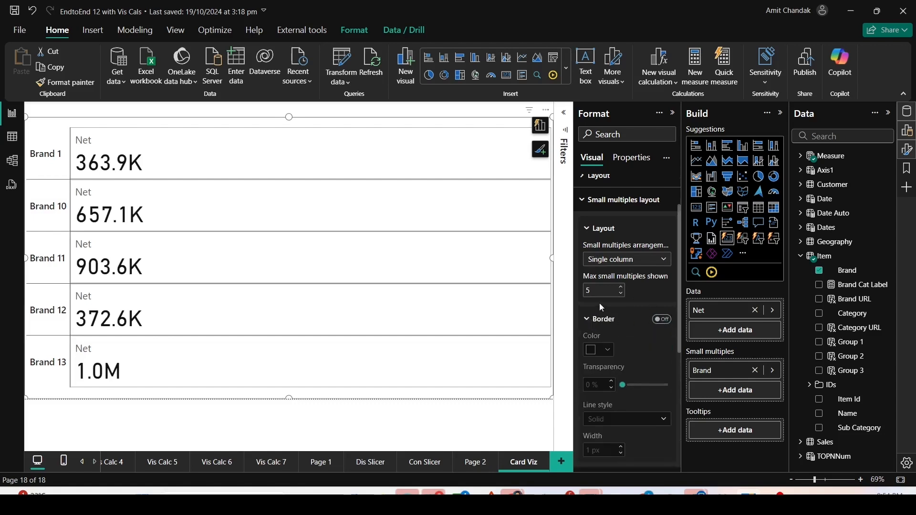
scroll("down", 3)
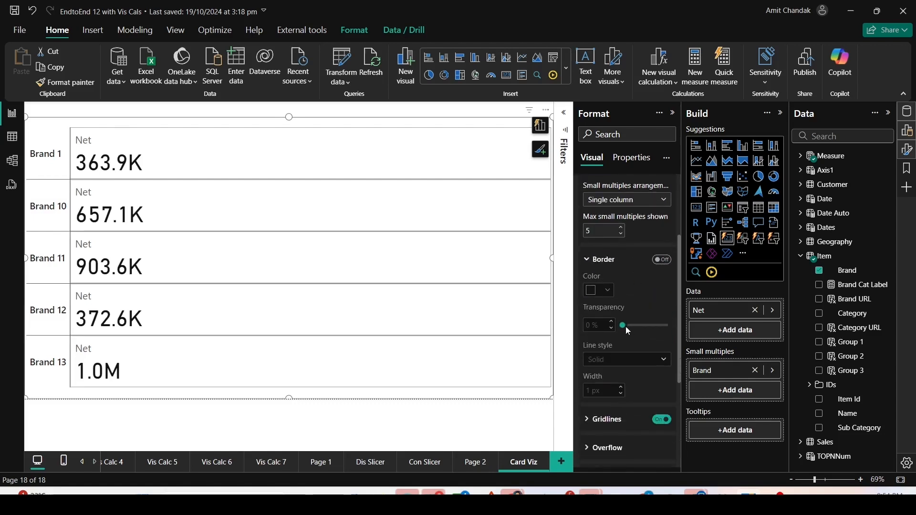
left_click(662, 259)
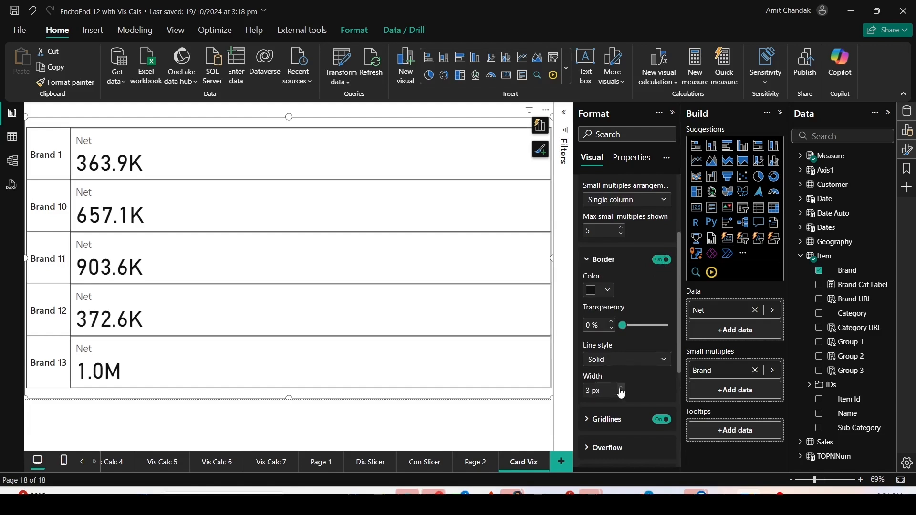
left_click(621, 388)
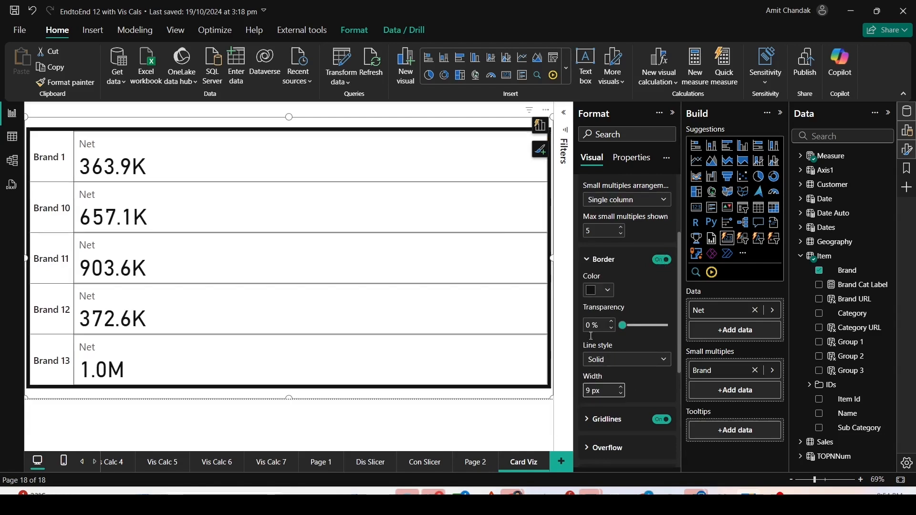
Set the Overflow style to Continuous scroll
scroll("down", 3)
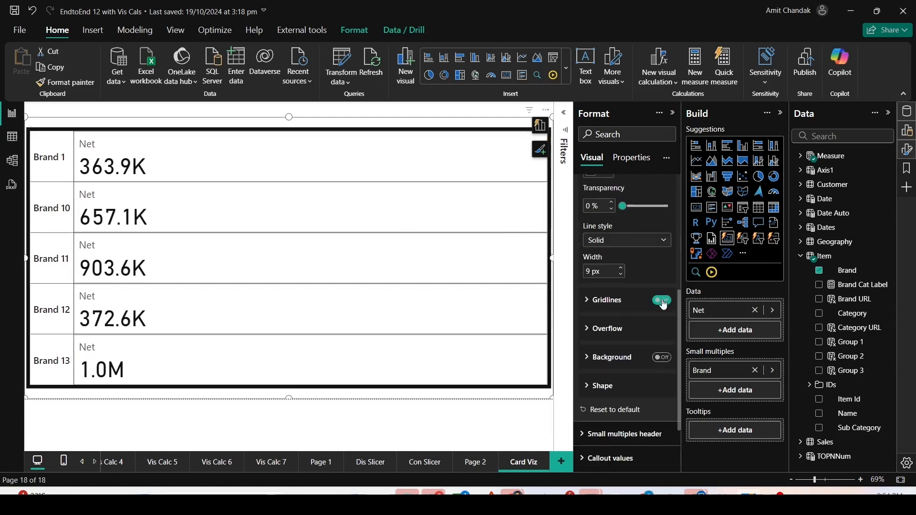
left_click(661, 300)
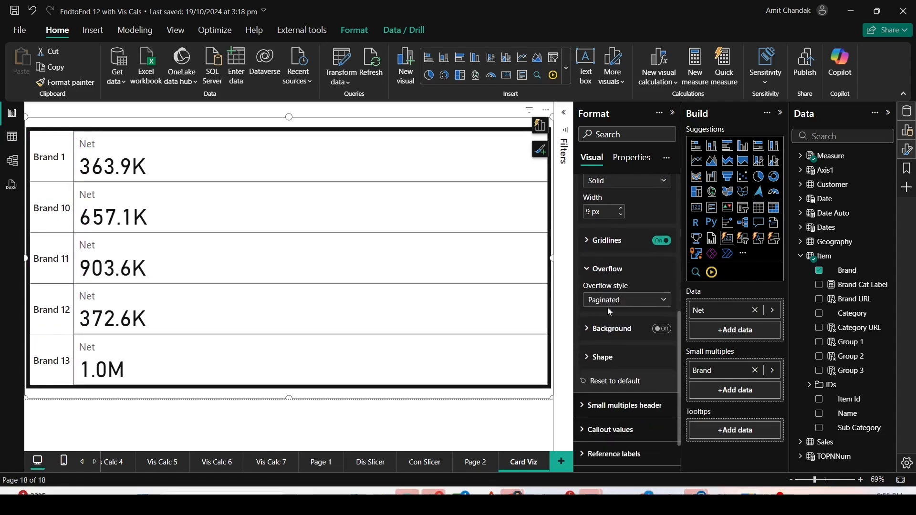
left_click(625, 299)
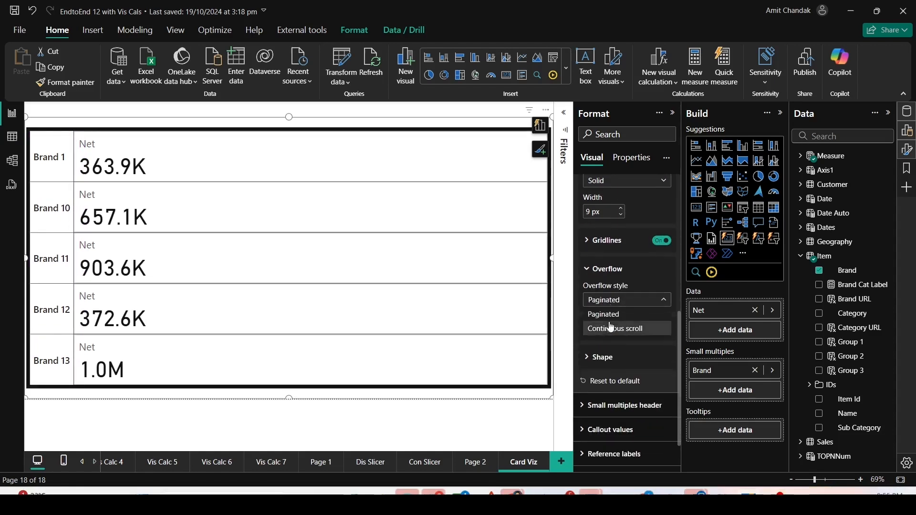
left_click(622, 329)
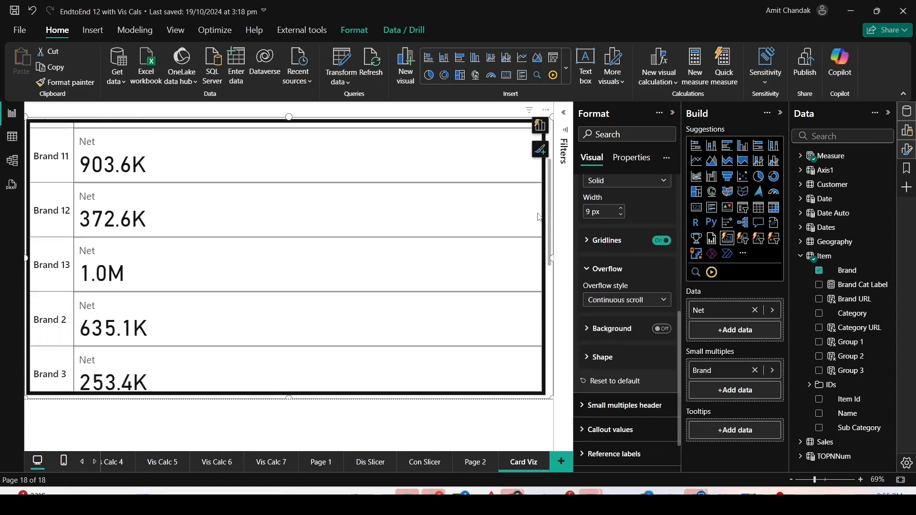
Switch overflow back to Paginated and give the card 38 px rounded corners
scroll("up", 3)
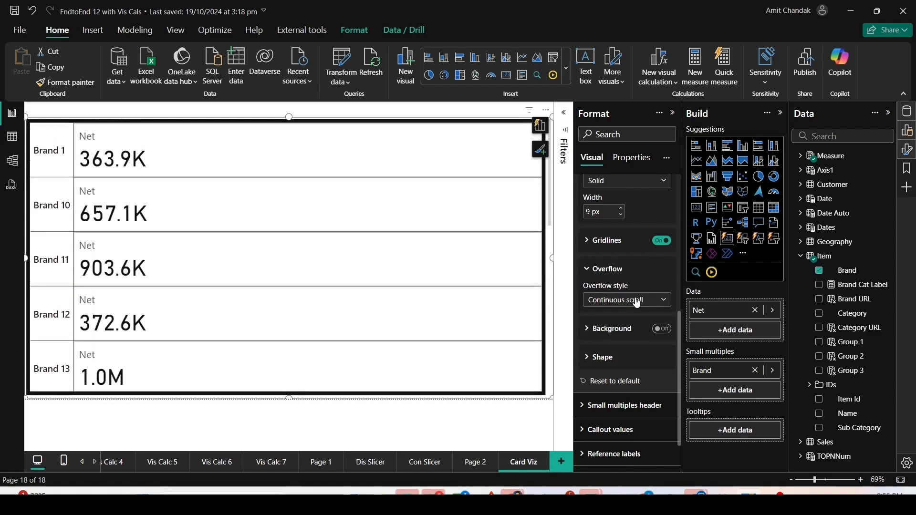
left_click(627, 300)
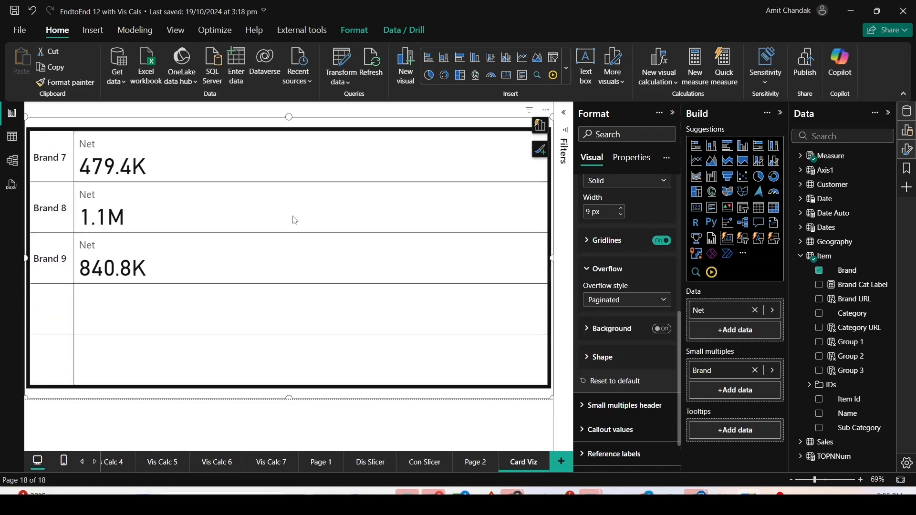
scroll("down", 3)
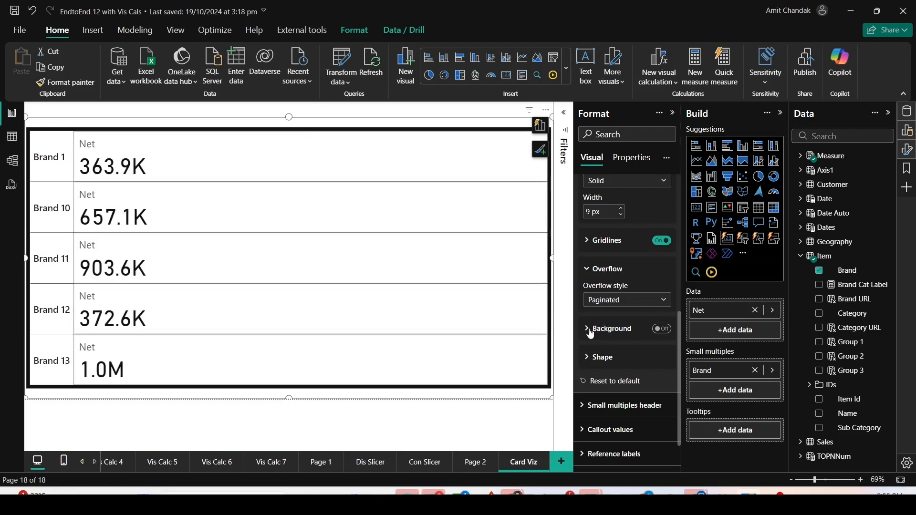
left_click(612, 328)
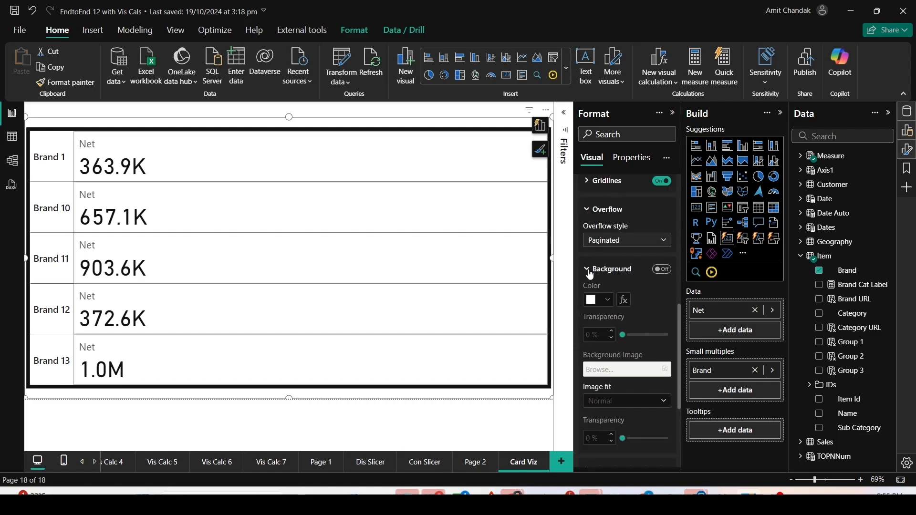
left_click(587, 270)
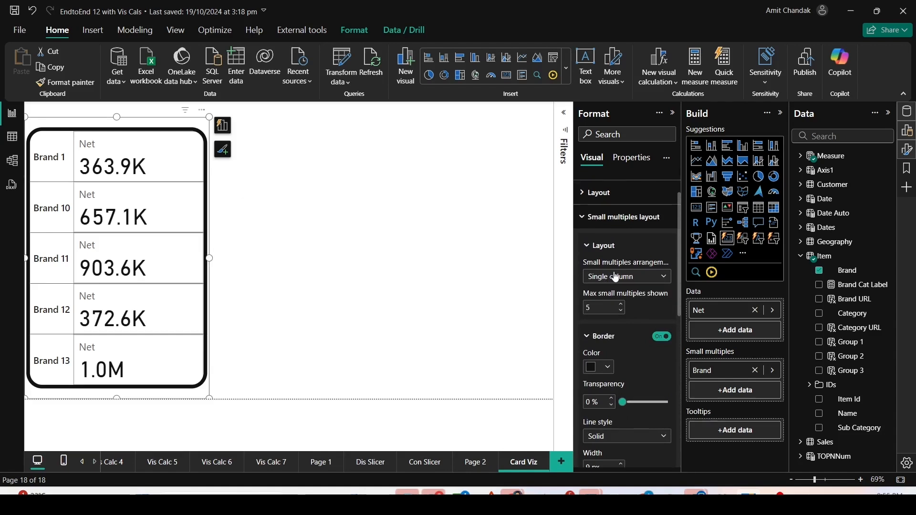
Set the small multiples header Orientation to Vertical and Position to Top
left_click(625, 277)
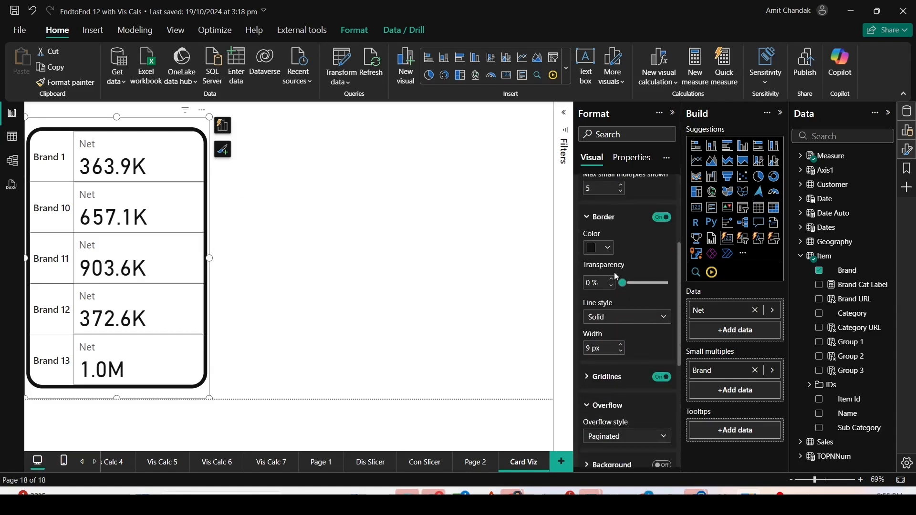
scroll("down", 3)
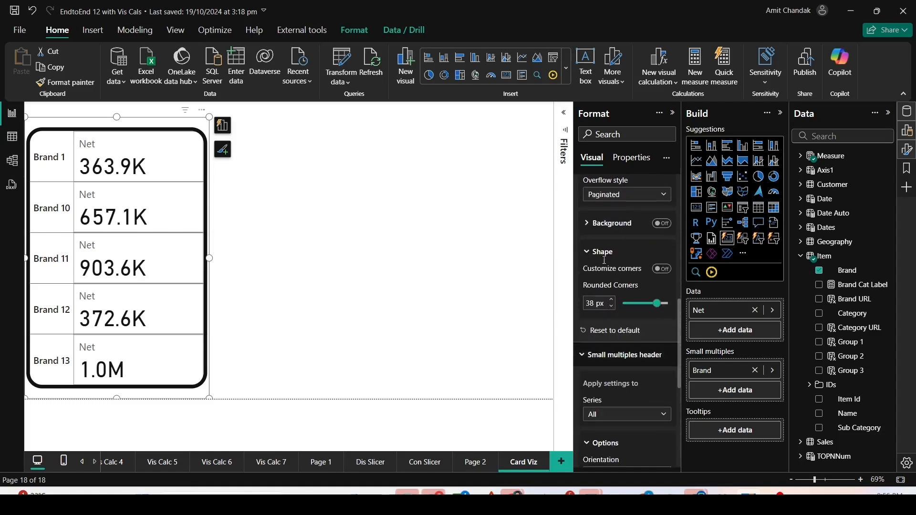
left_click(625, 416)
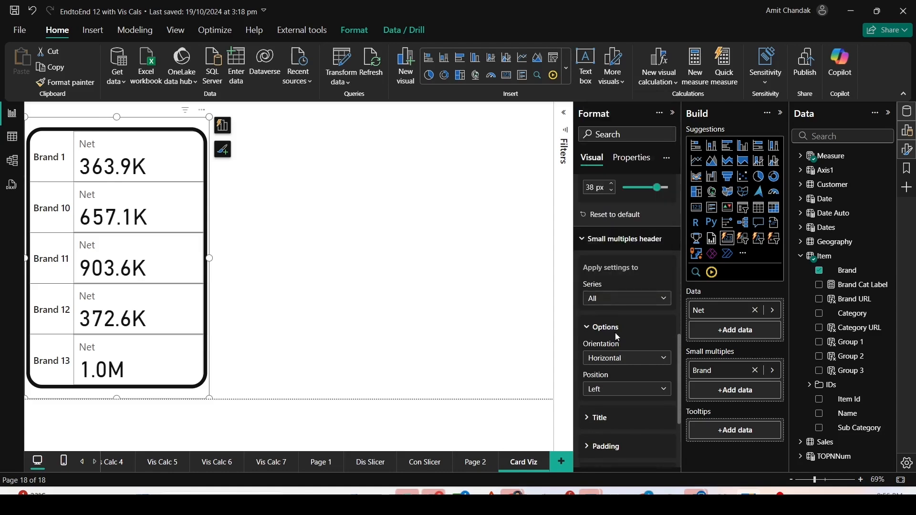
left_click(625, 299)
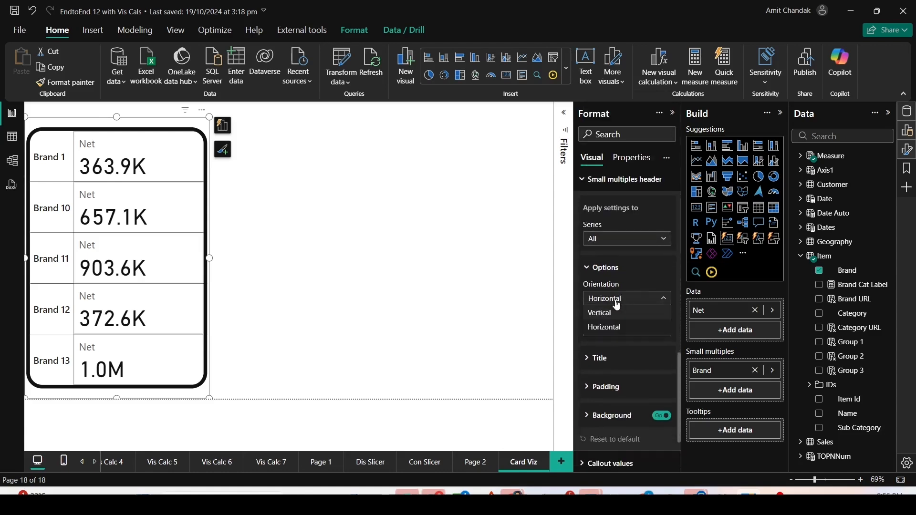
left_click(599, 316)
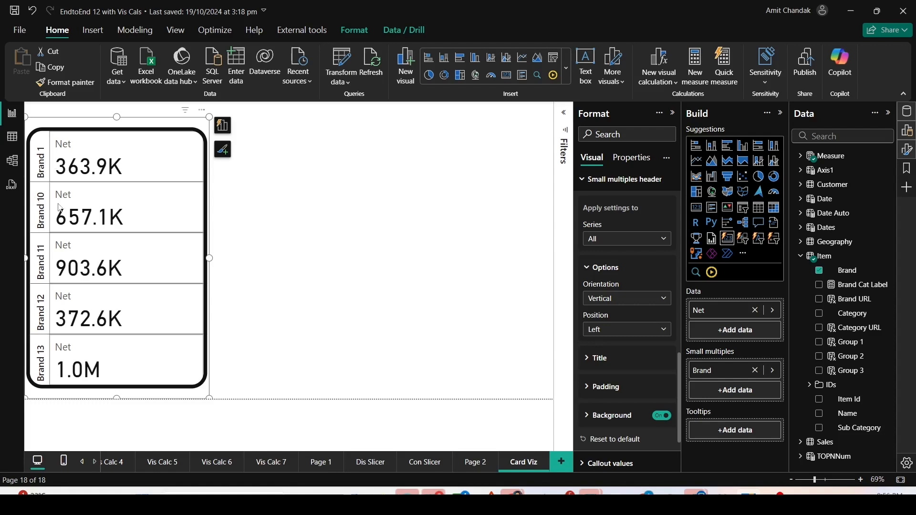
mouse_move(611, 288)
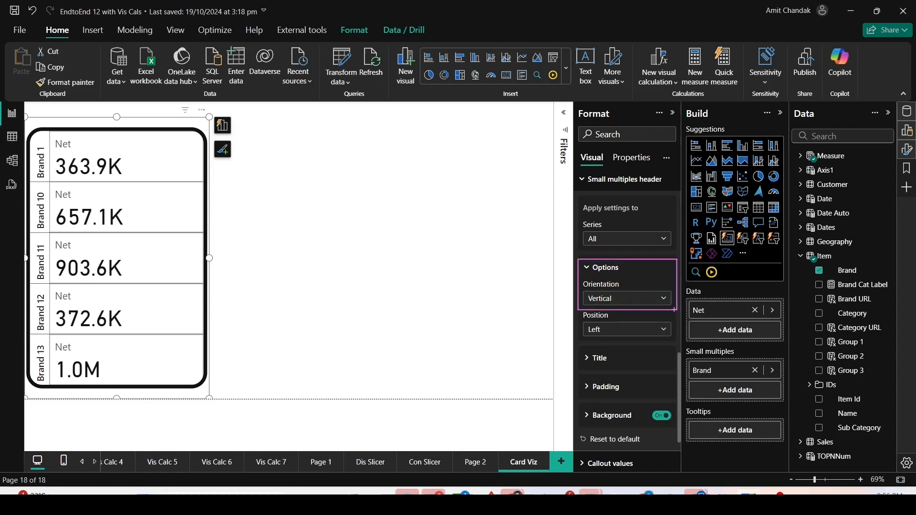
left_click(626, 329)
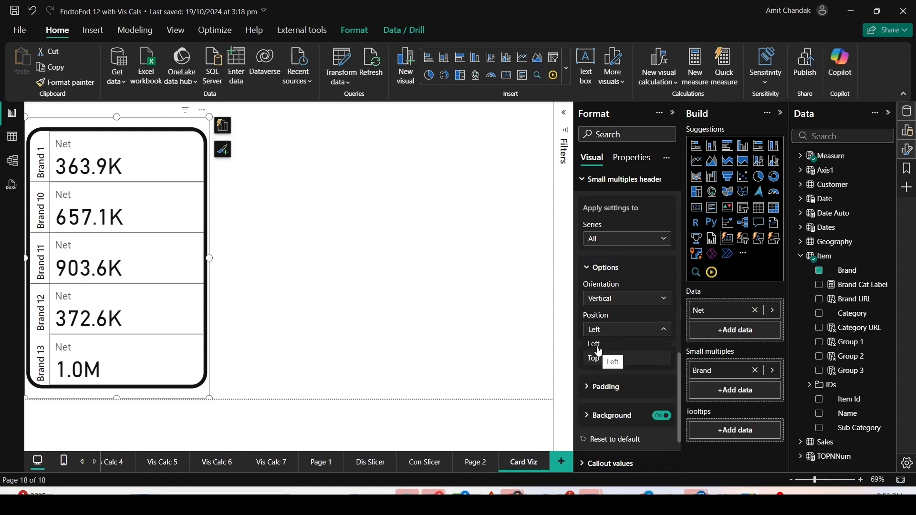
left_click(593, 359)
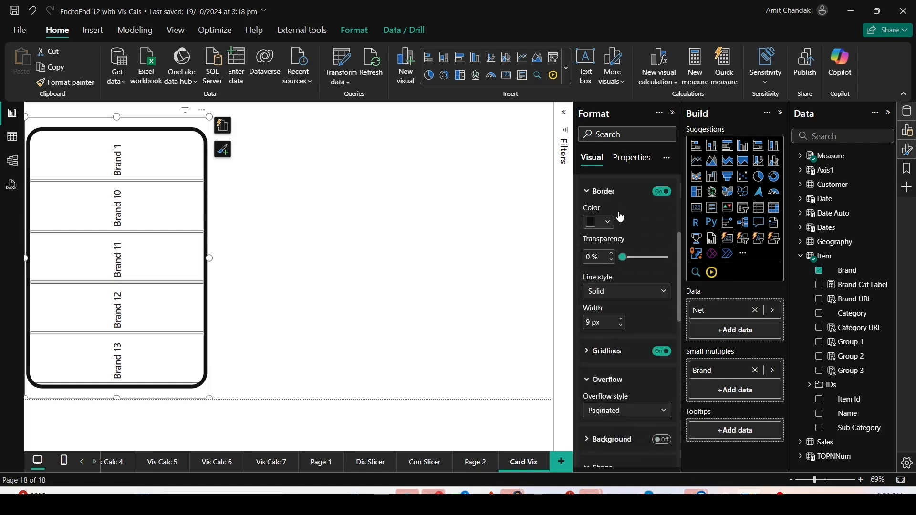
Set the small multiples layout to a single column of brand panels
left_click(624, 200)
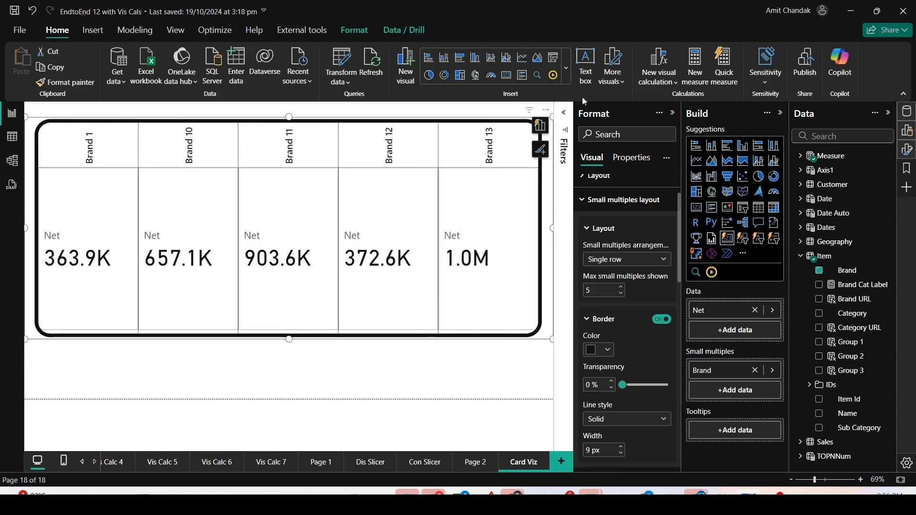
mouse_move(612, 268)
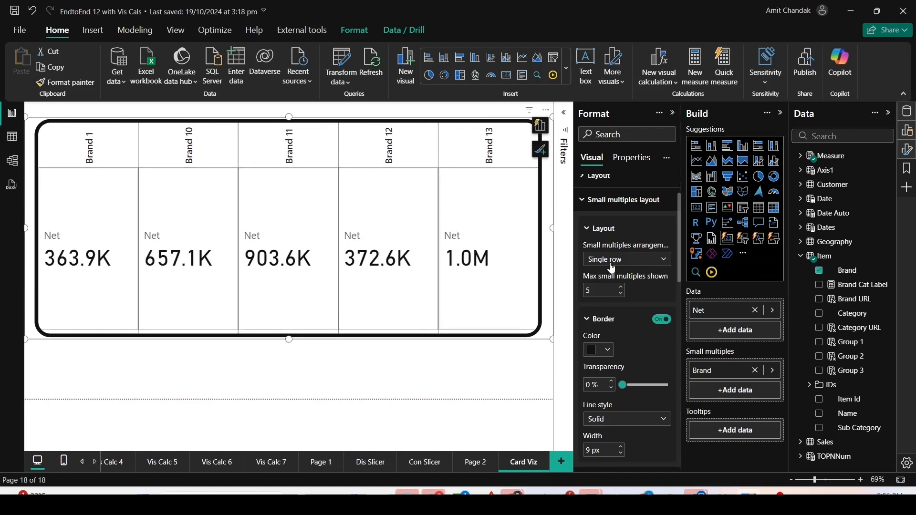
left_click(625, 259)
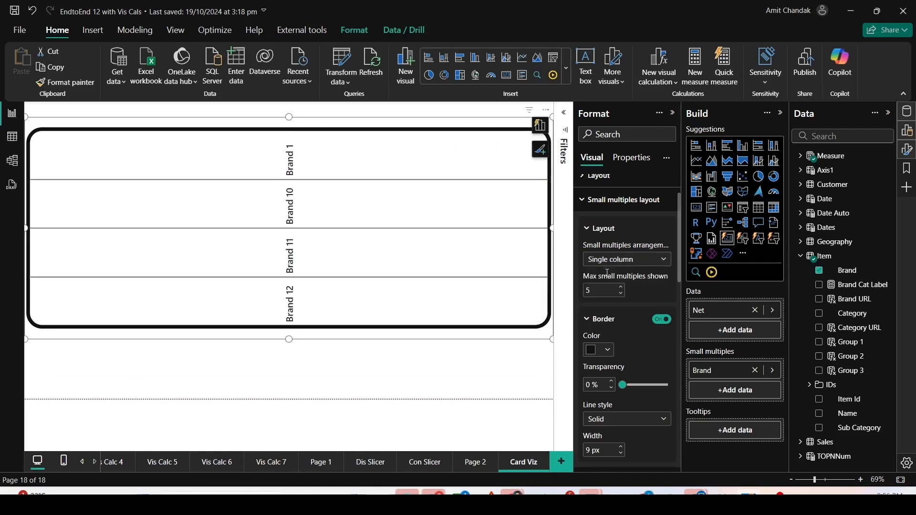
mouse_move(305, 340)
type("2")
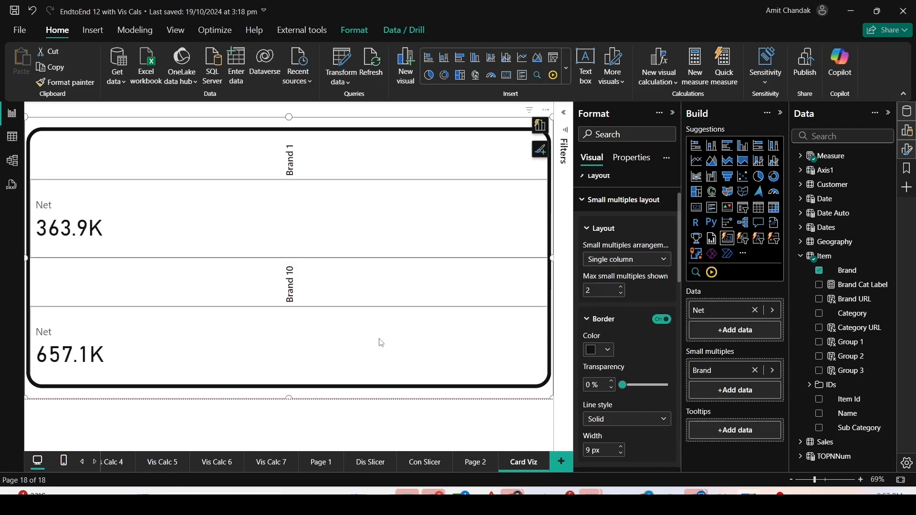
left_click(600, 290)
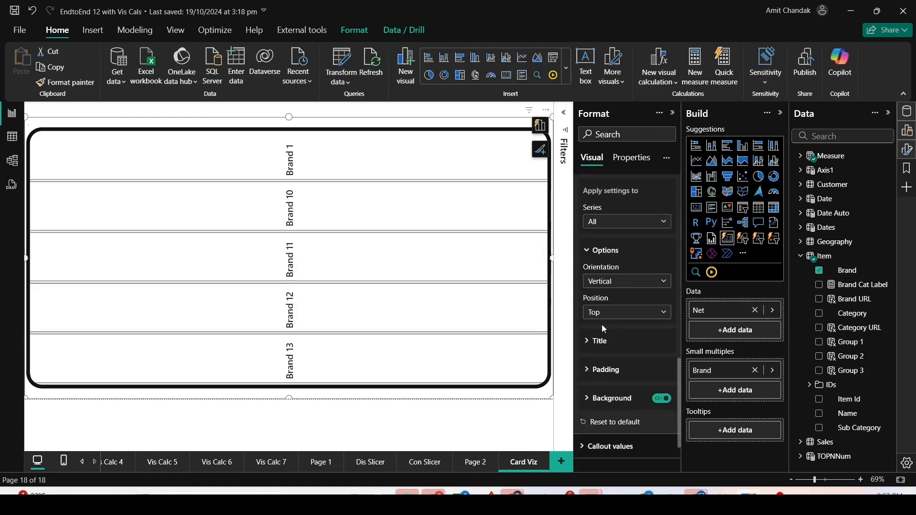
left_click(626, 312)
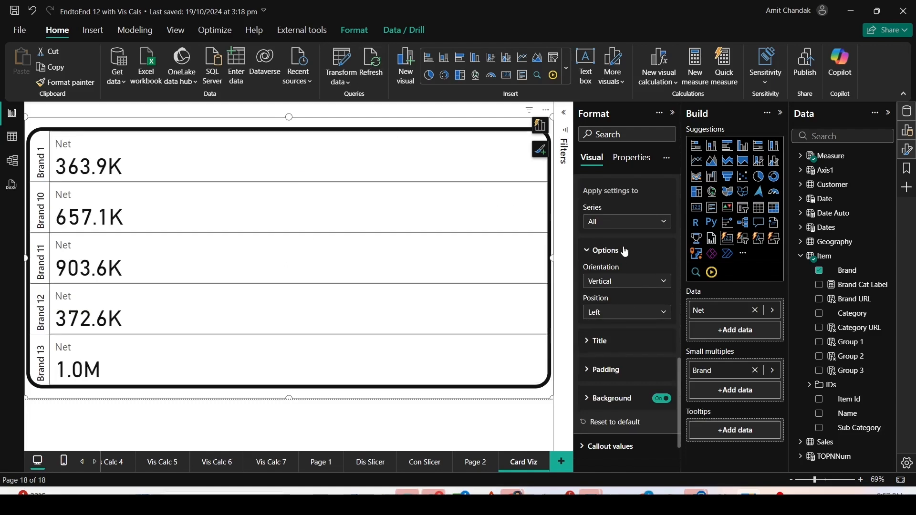
scroll("down", 3)
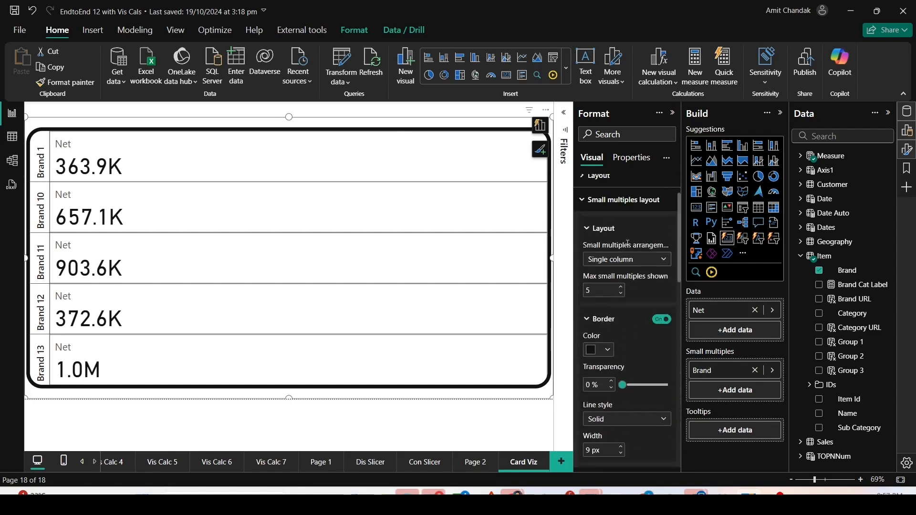
left_click(625, 258)
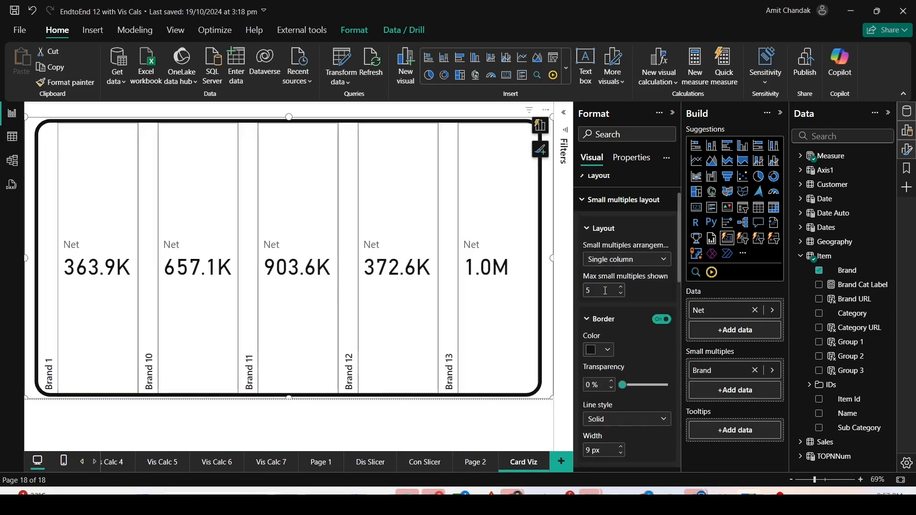
left_click(626, 259)
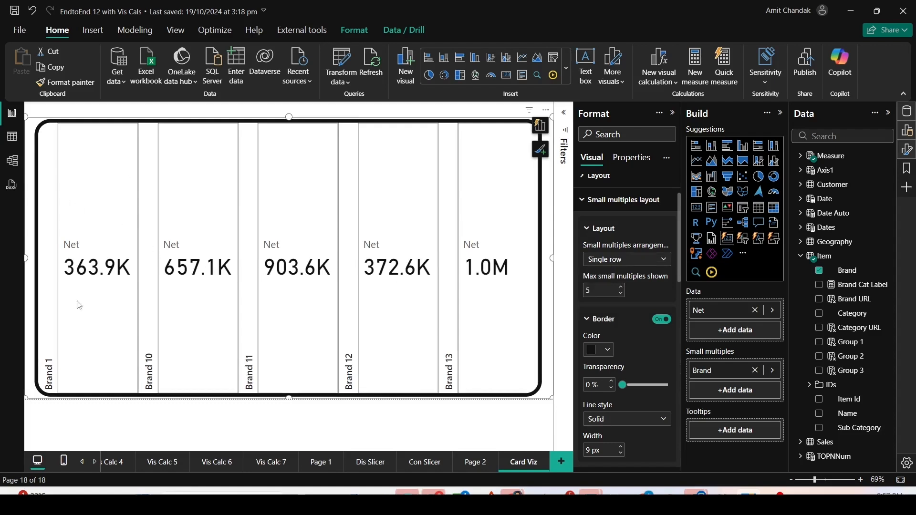
mouse_move(287, 403)
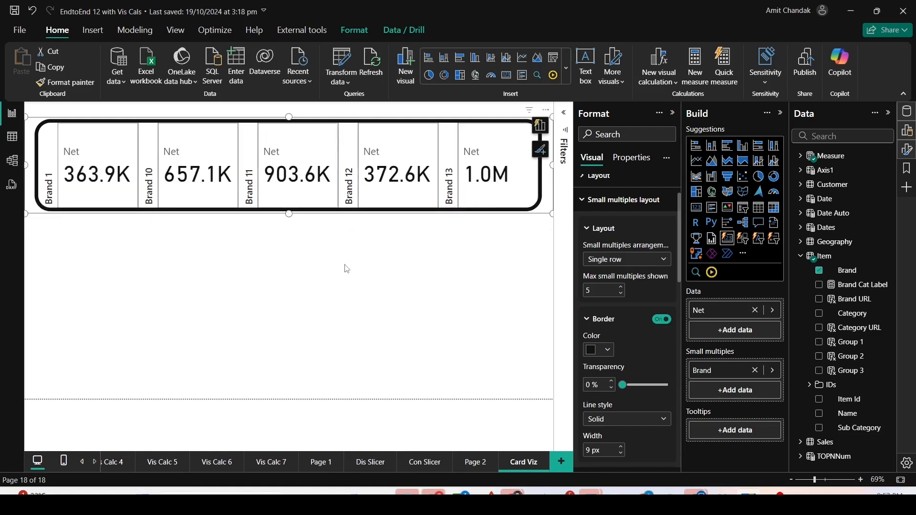
Make the brand headers vertical and position them on the left
scroll("down", 3)
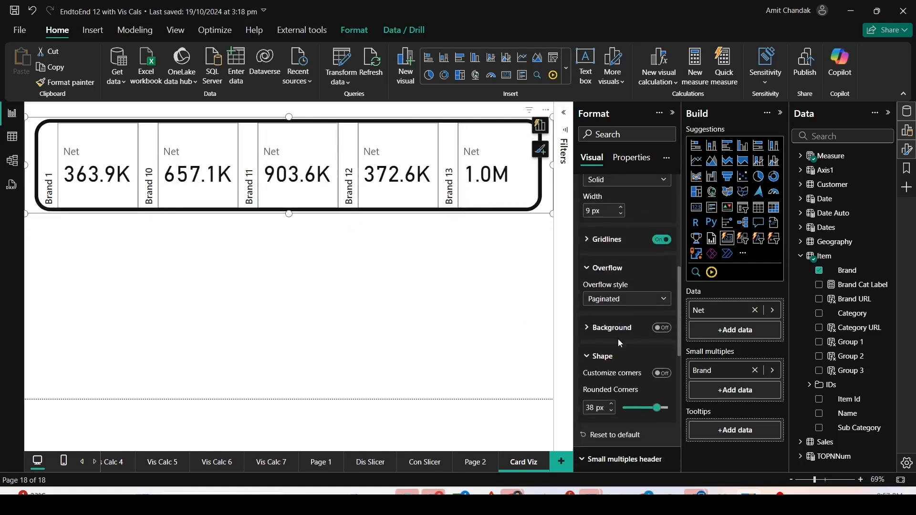
left_click(626, 312)
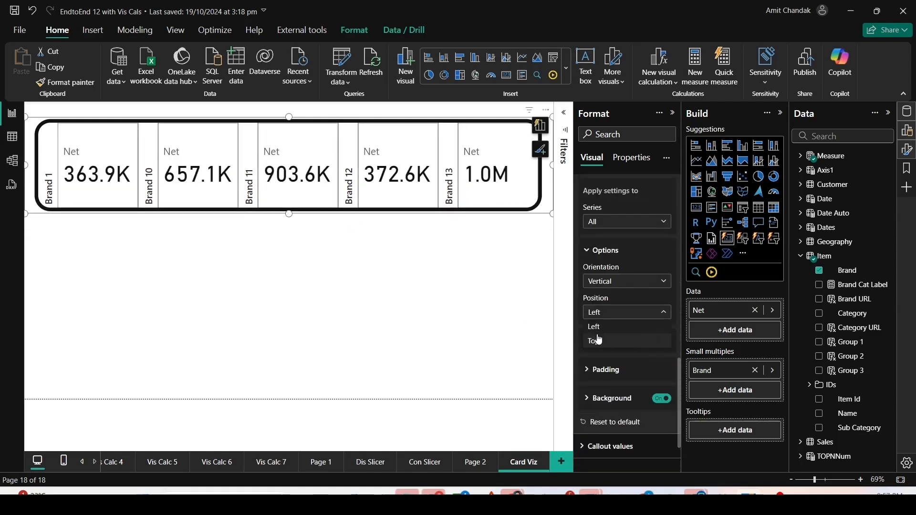
left_click(597, 340)
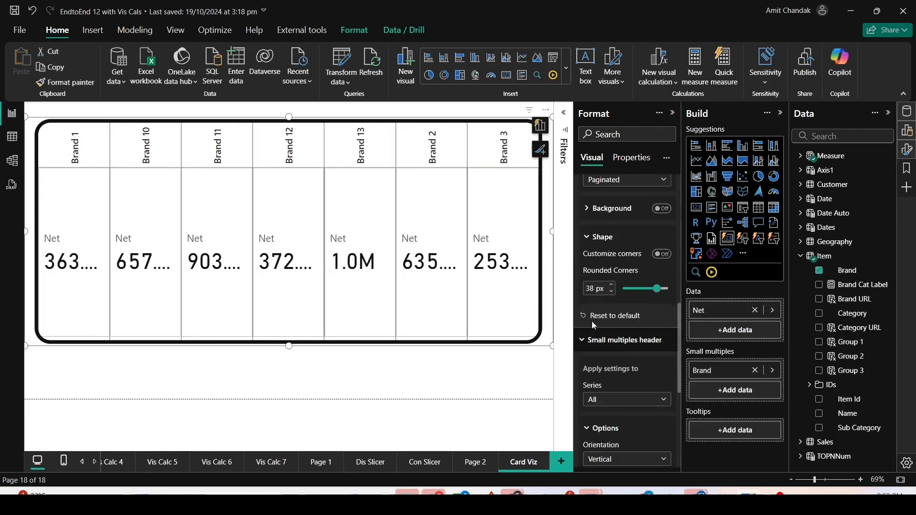
scroll("down", 3)
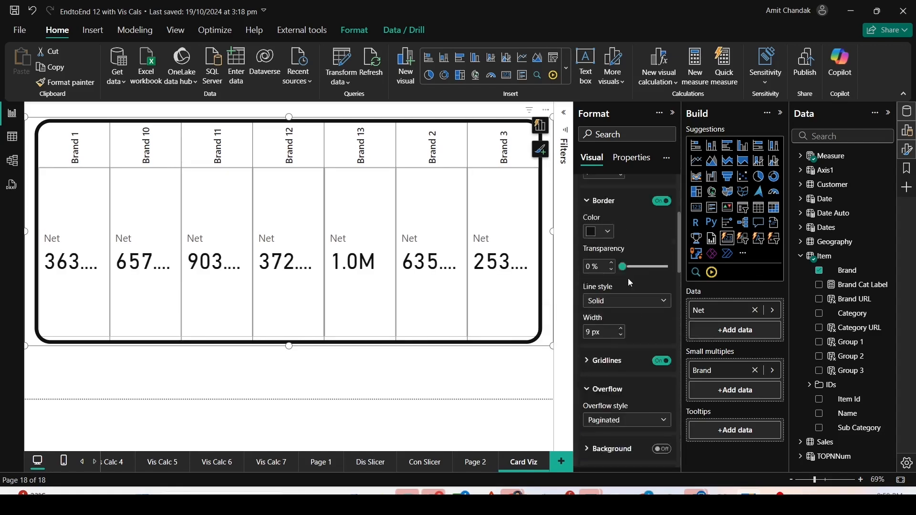
scroll("up", 3)
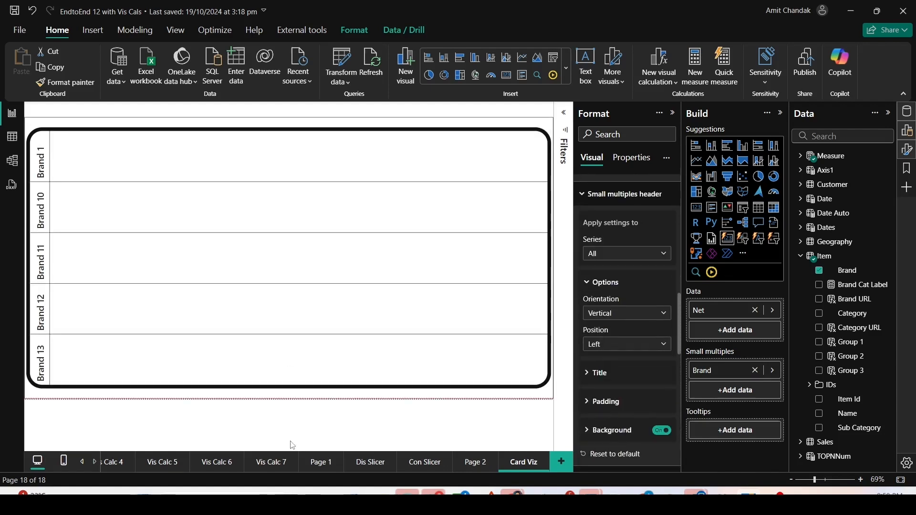
Set the small multiples header background color to gold
left_click(287, 257)
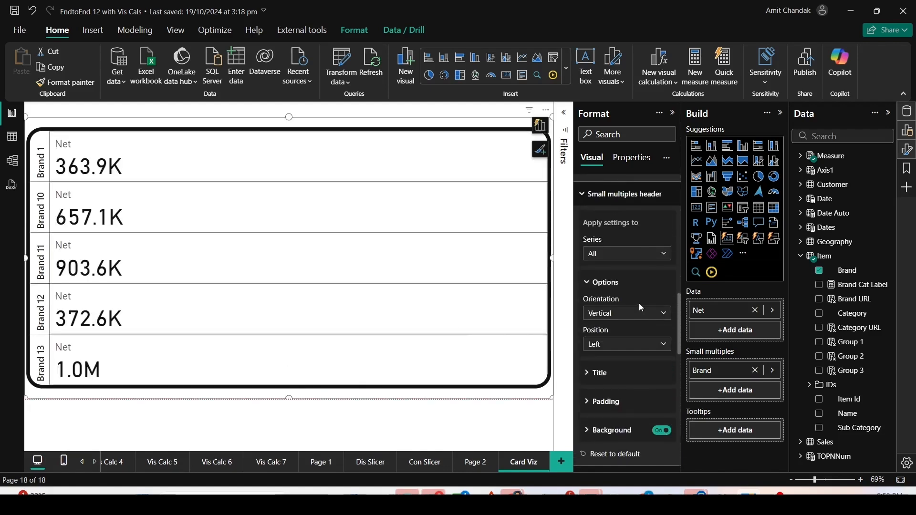
scroll("down", 3)
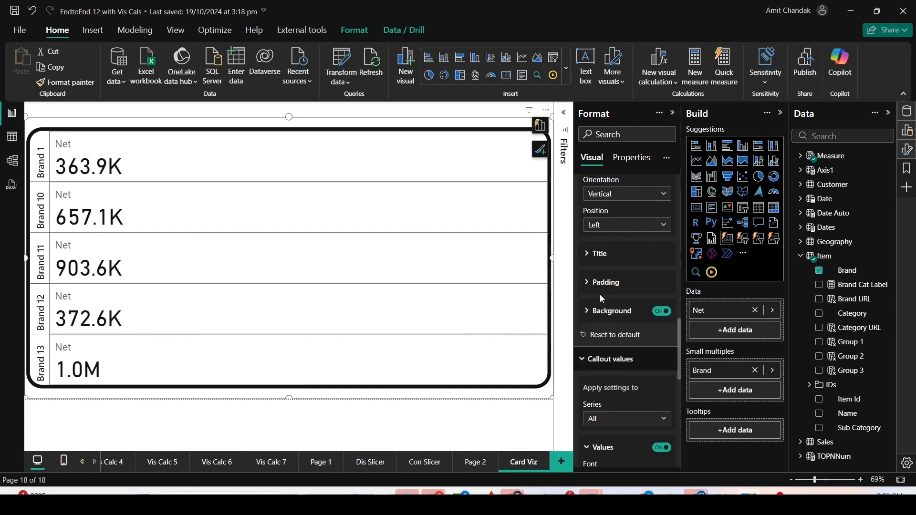
left_click(661, 311)
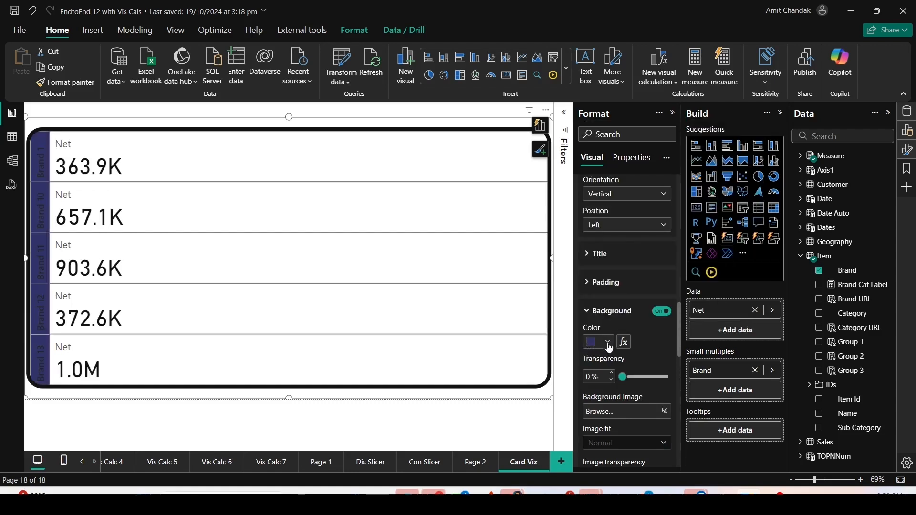
left_click(608, 343)
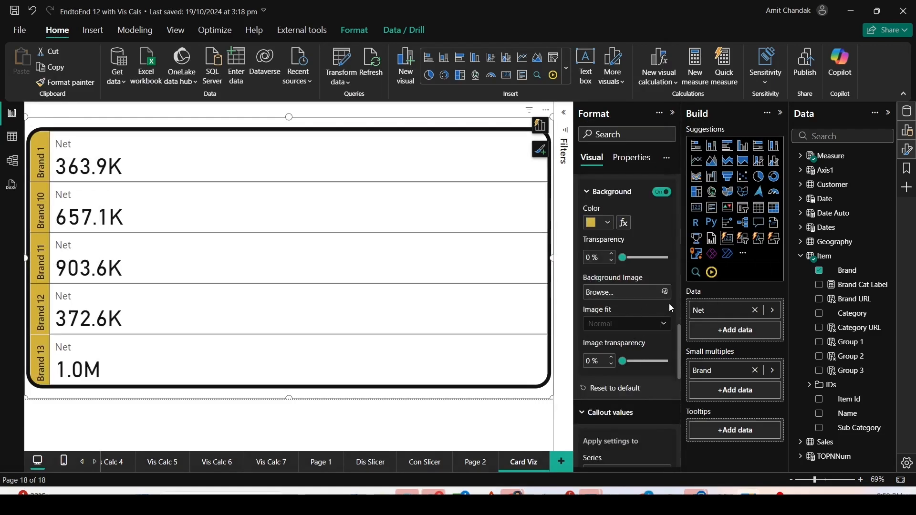
mouse_move(621, 299)
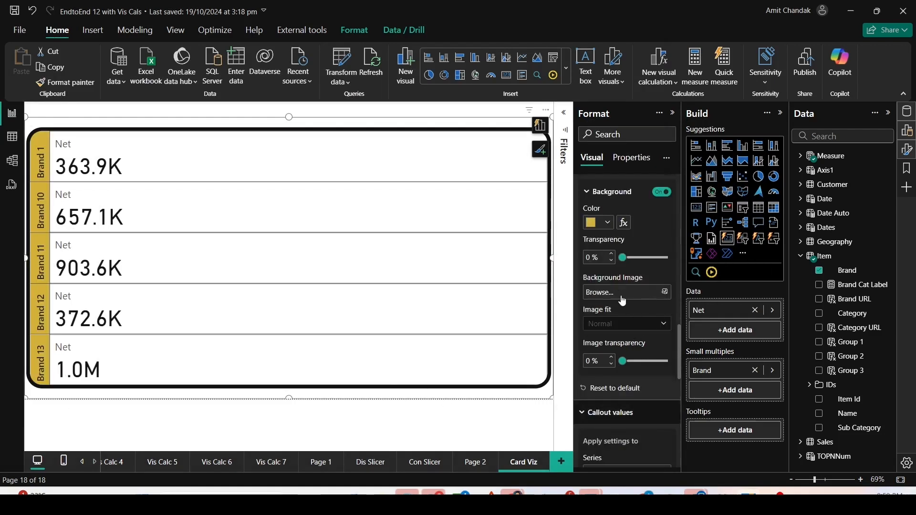
mouse_move(609, 338)
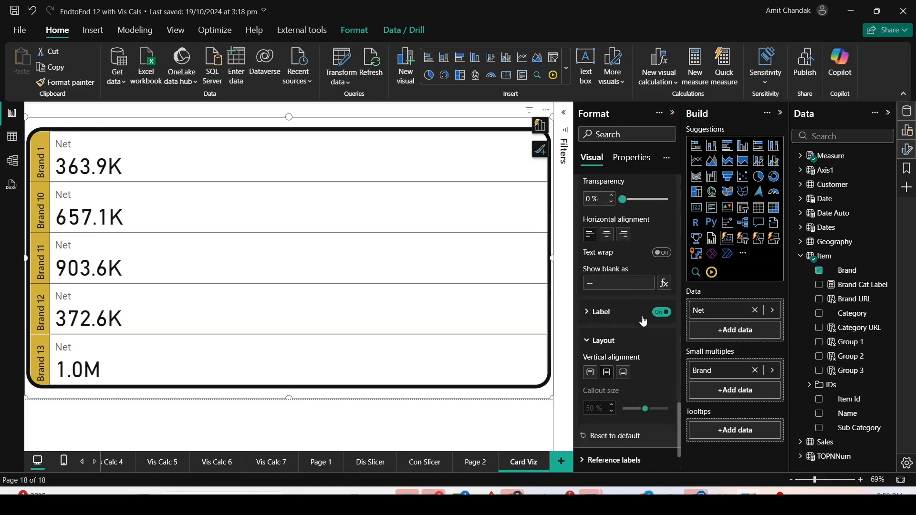
Turn off callout value labels and add the Gross measure from the Axis1 table
left_click(661, 312)
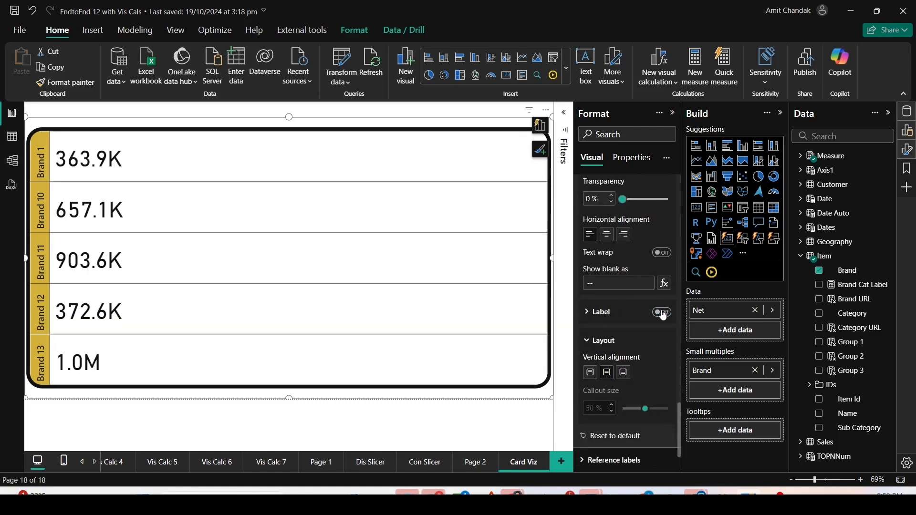
left_click(662, 314)
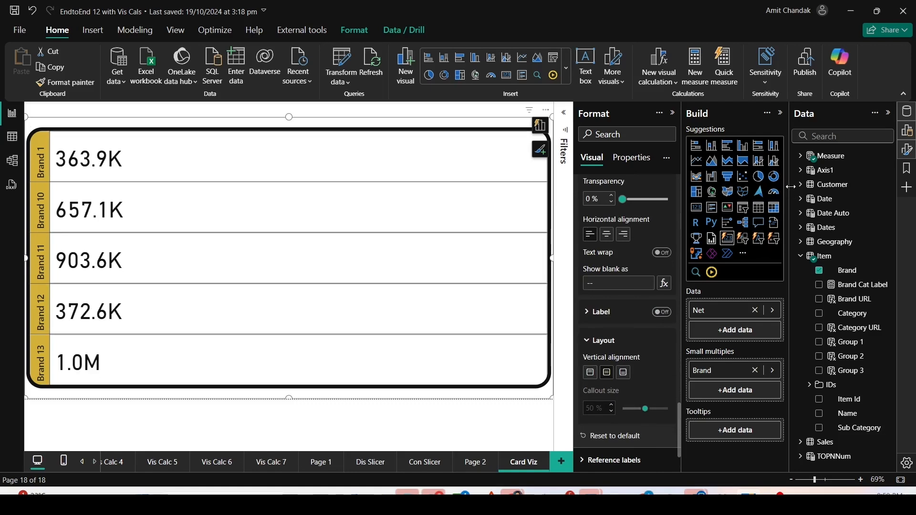
left_click(801, 170)
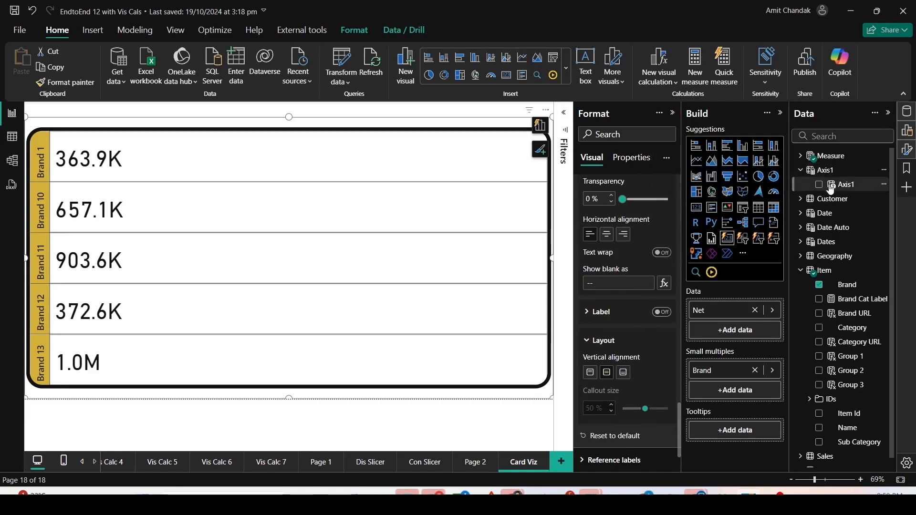
left_click(811, 156)
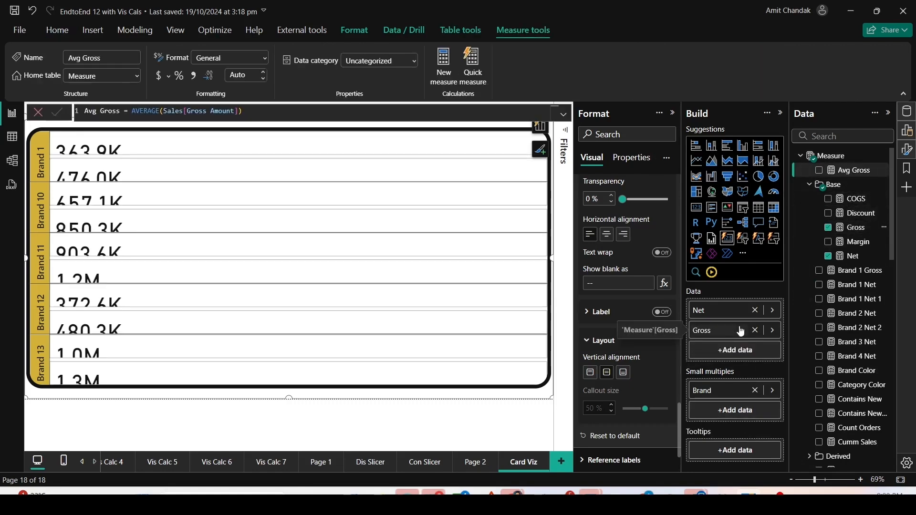
mouse_move(303, 310)
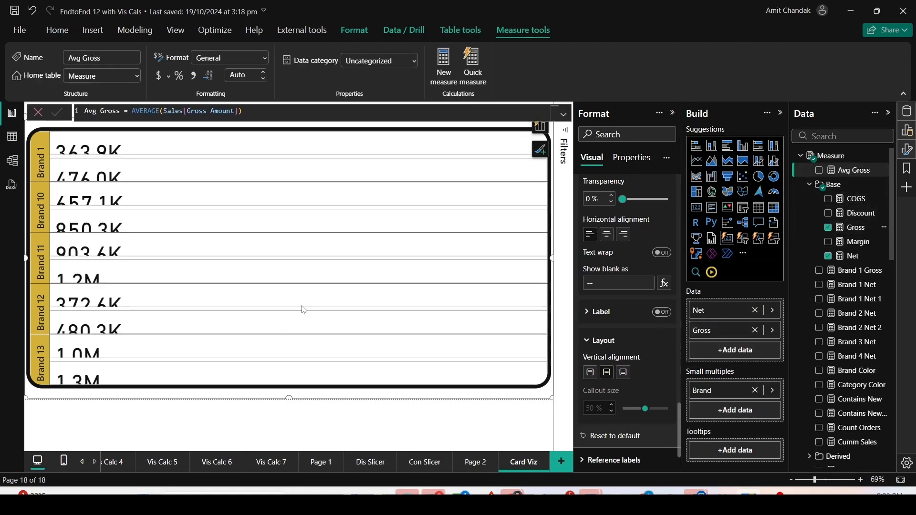
Change the card style from Table to Cards so Net and Gross sit side by side
left_click(661, 312)
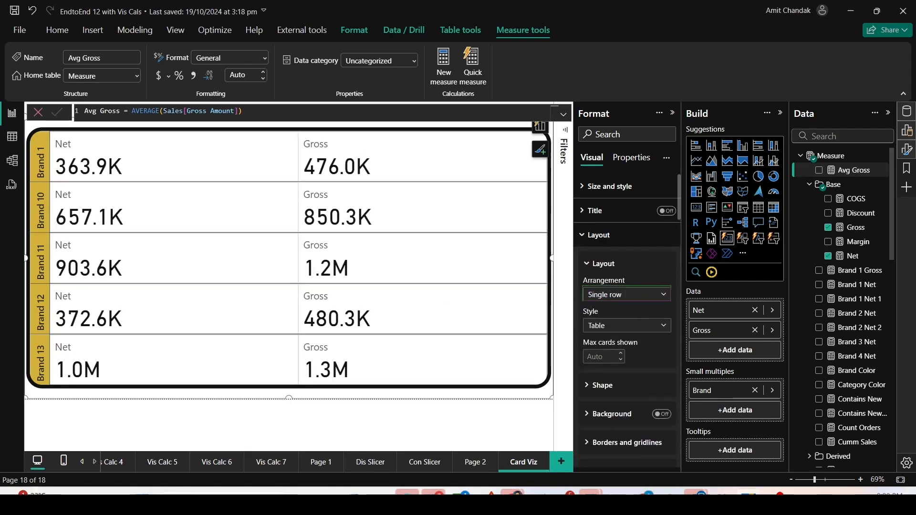
left_click(626, 295)
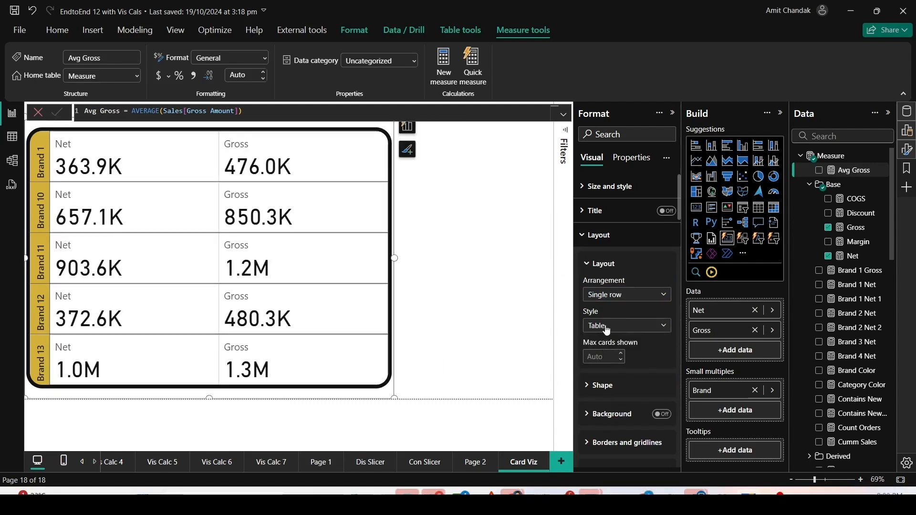
left_click(626, 326)
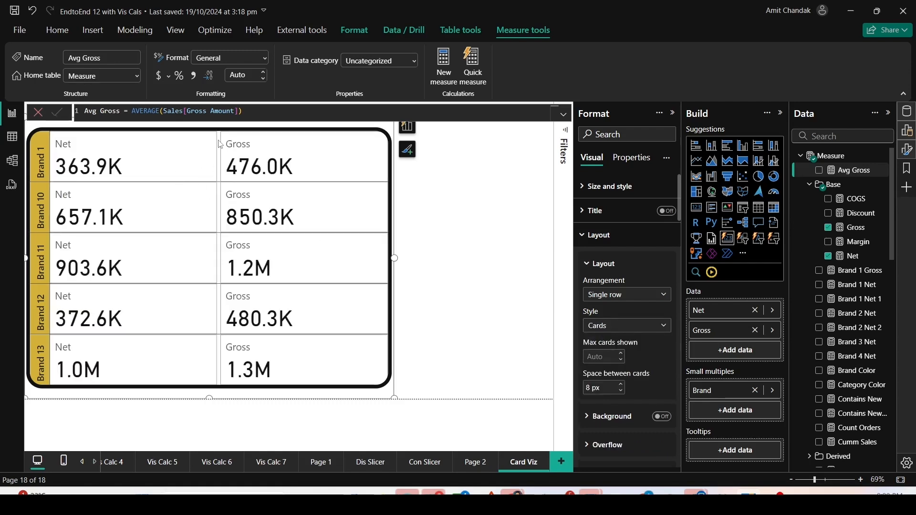
mouse_move(547, 340)
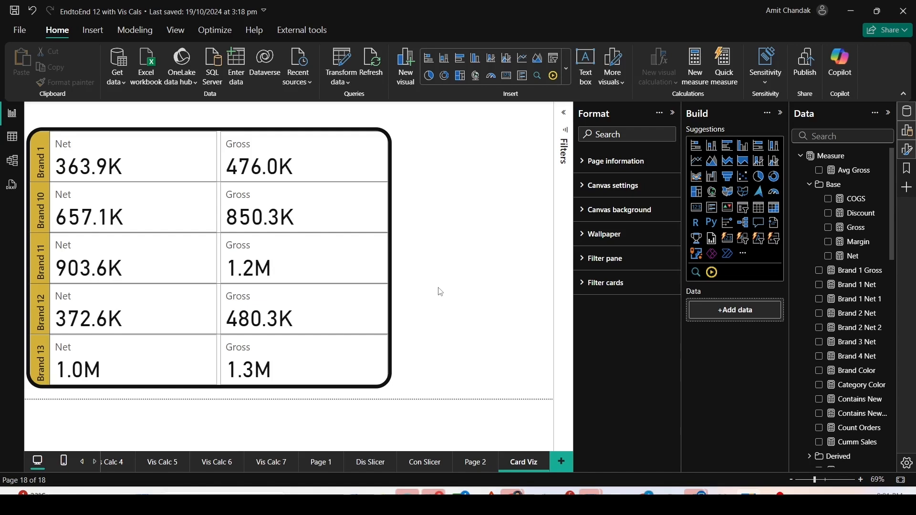
mouse_move(92, 374)
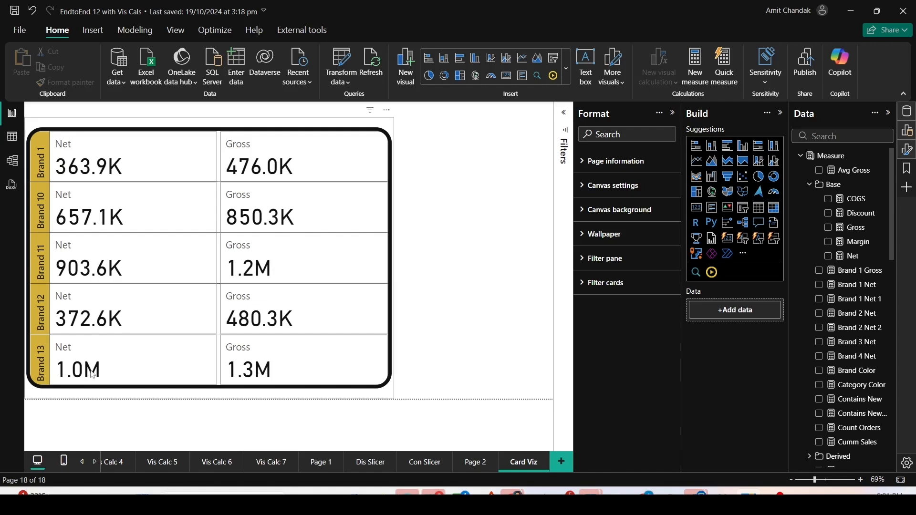